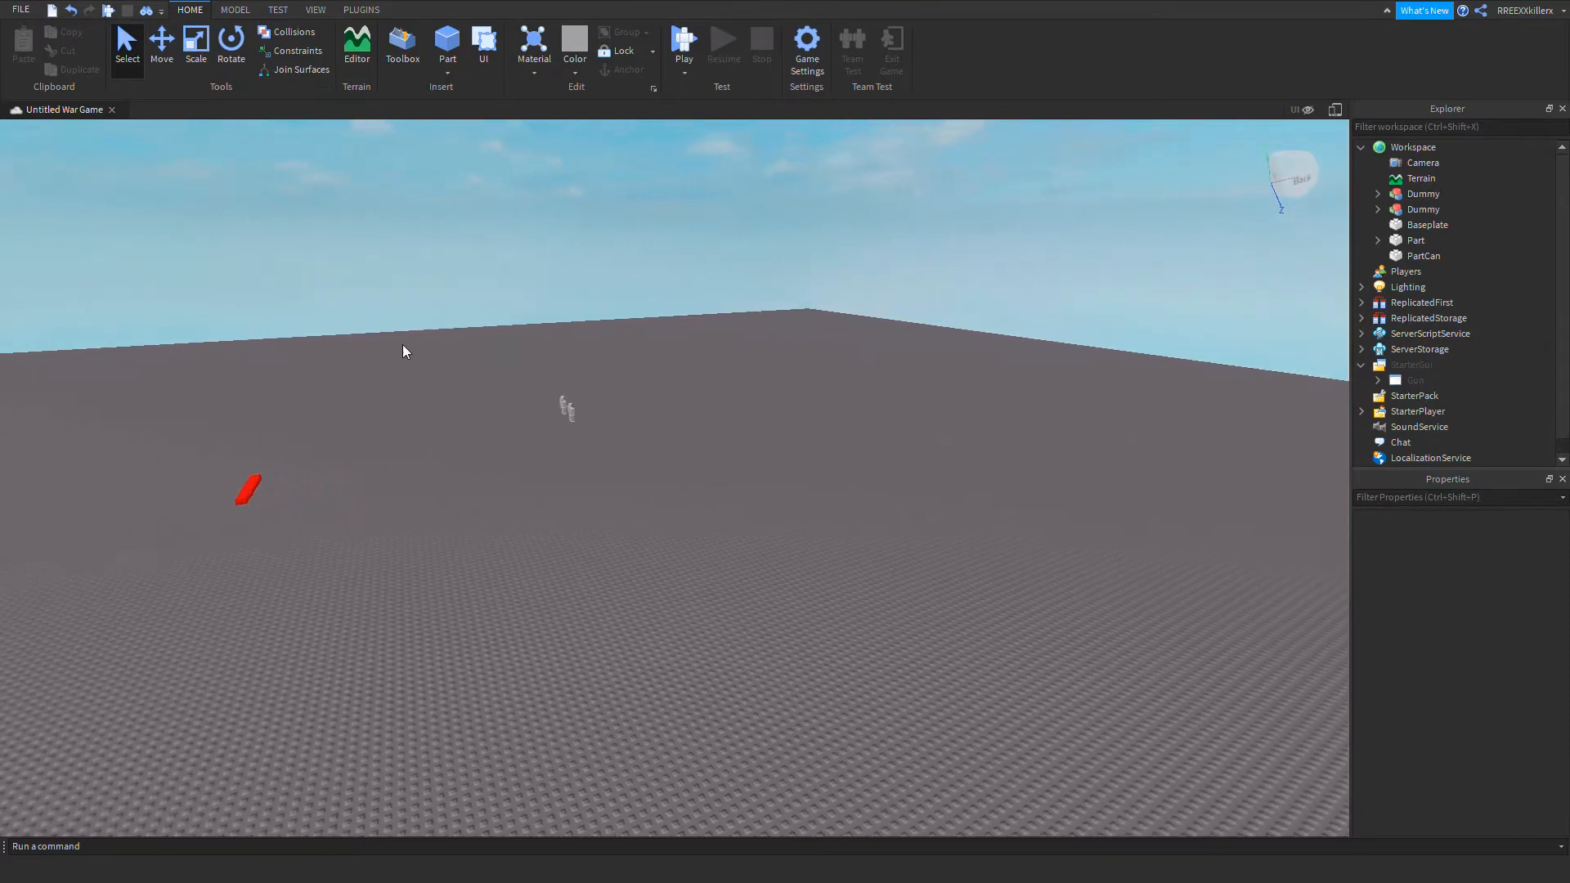
- Browse the Toolbox, set its category to Audio and search for 'dramatic'
left_click(403, 46)
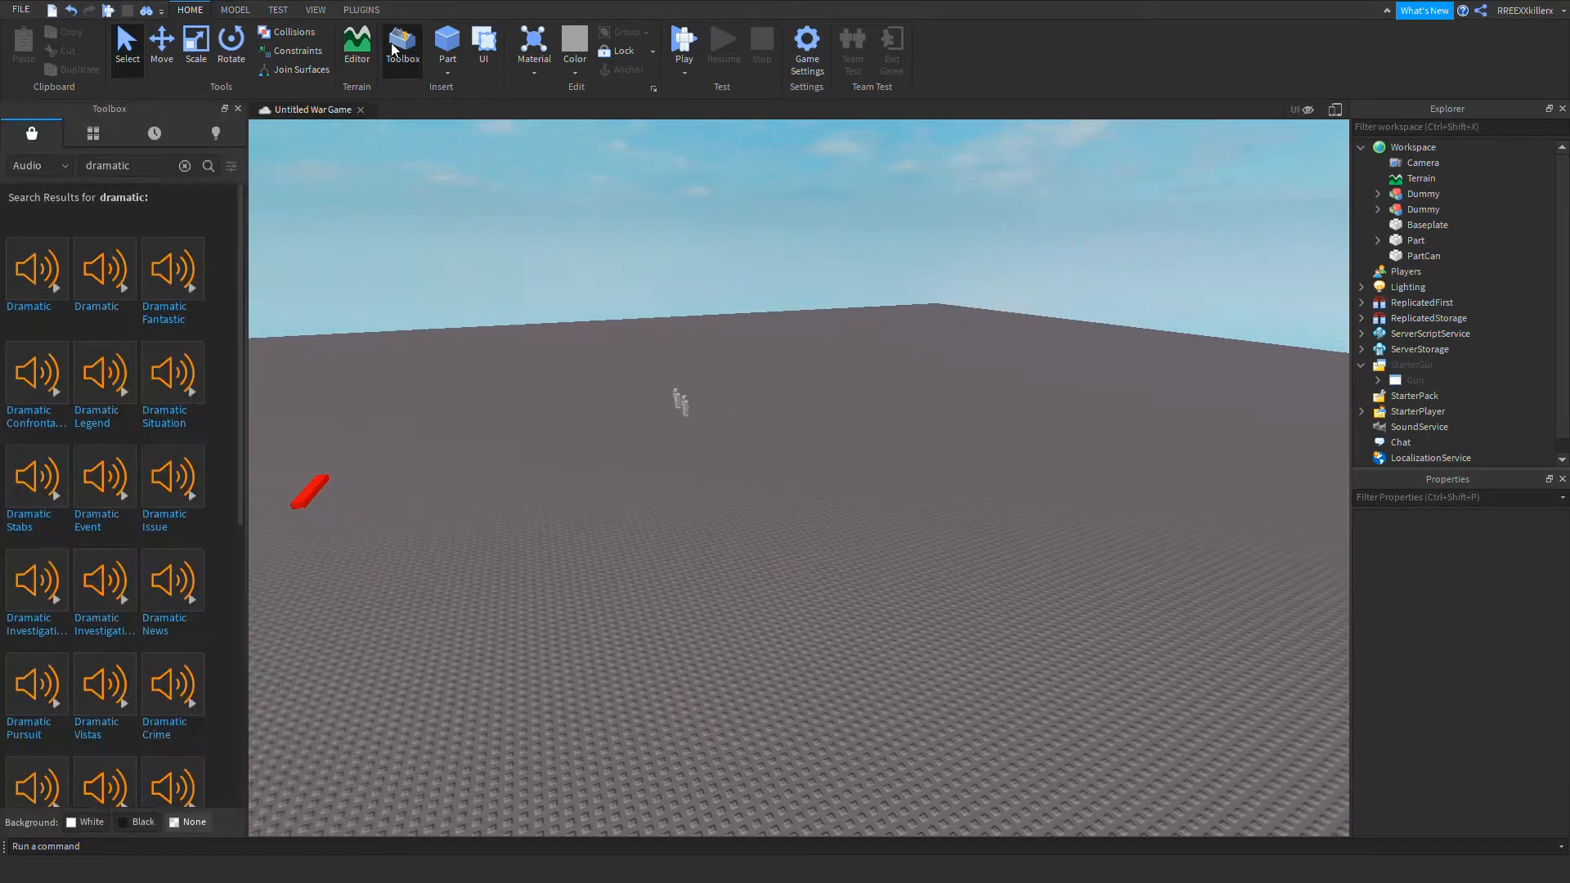
left_click(33, 165)
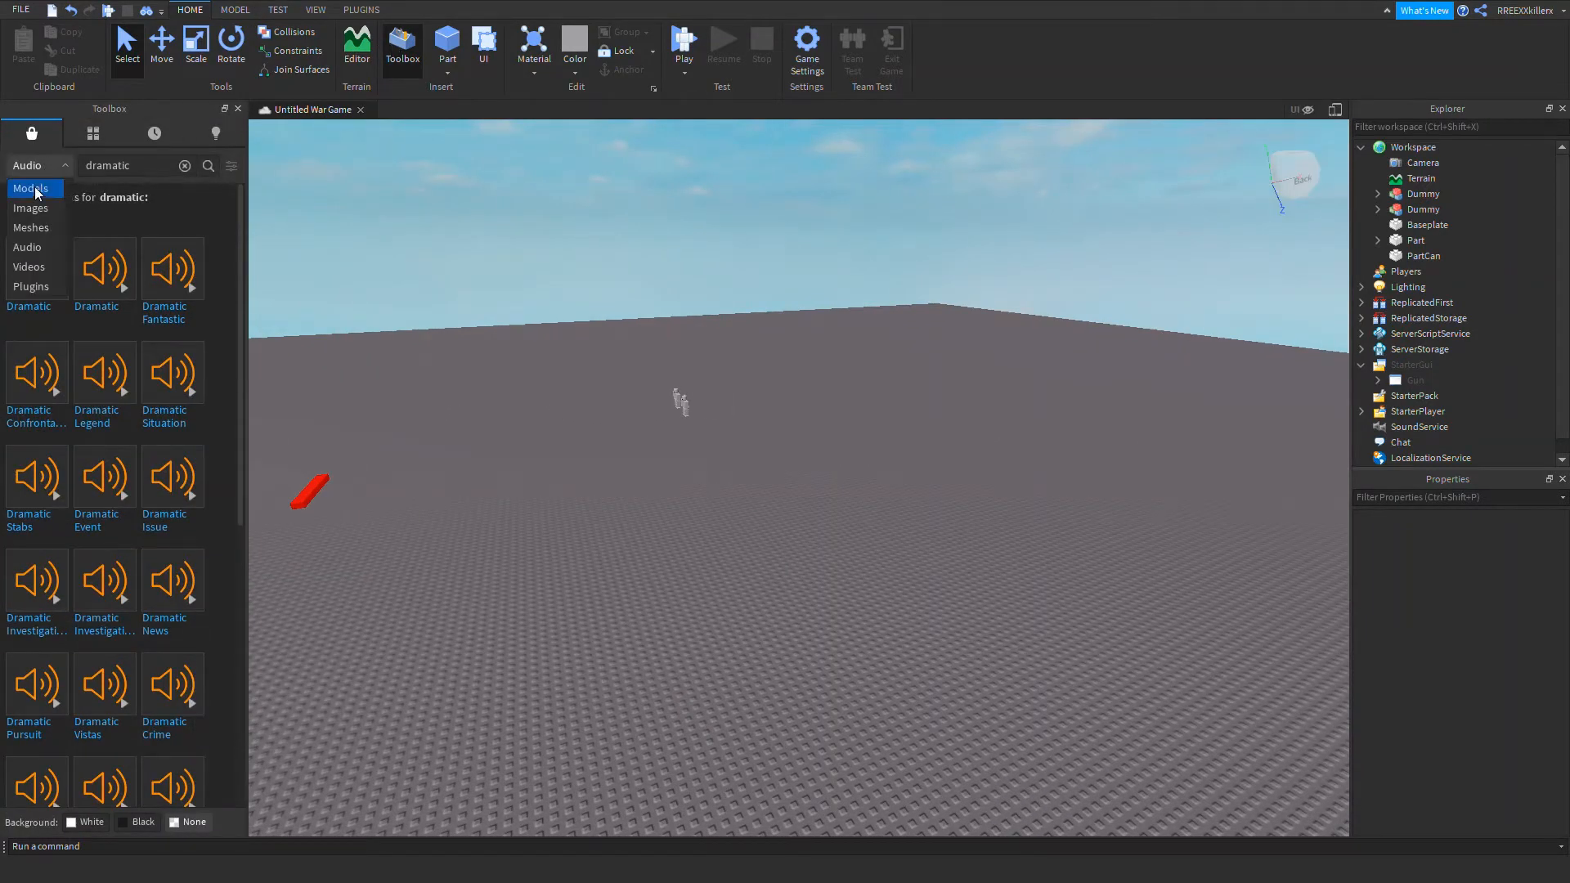
left_click(30, 190)
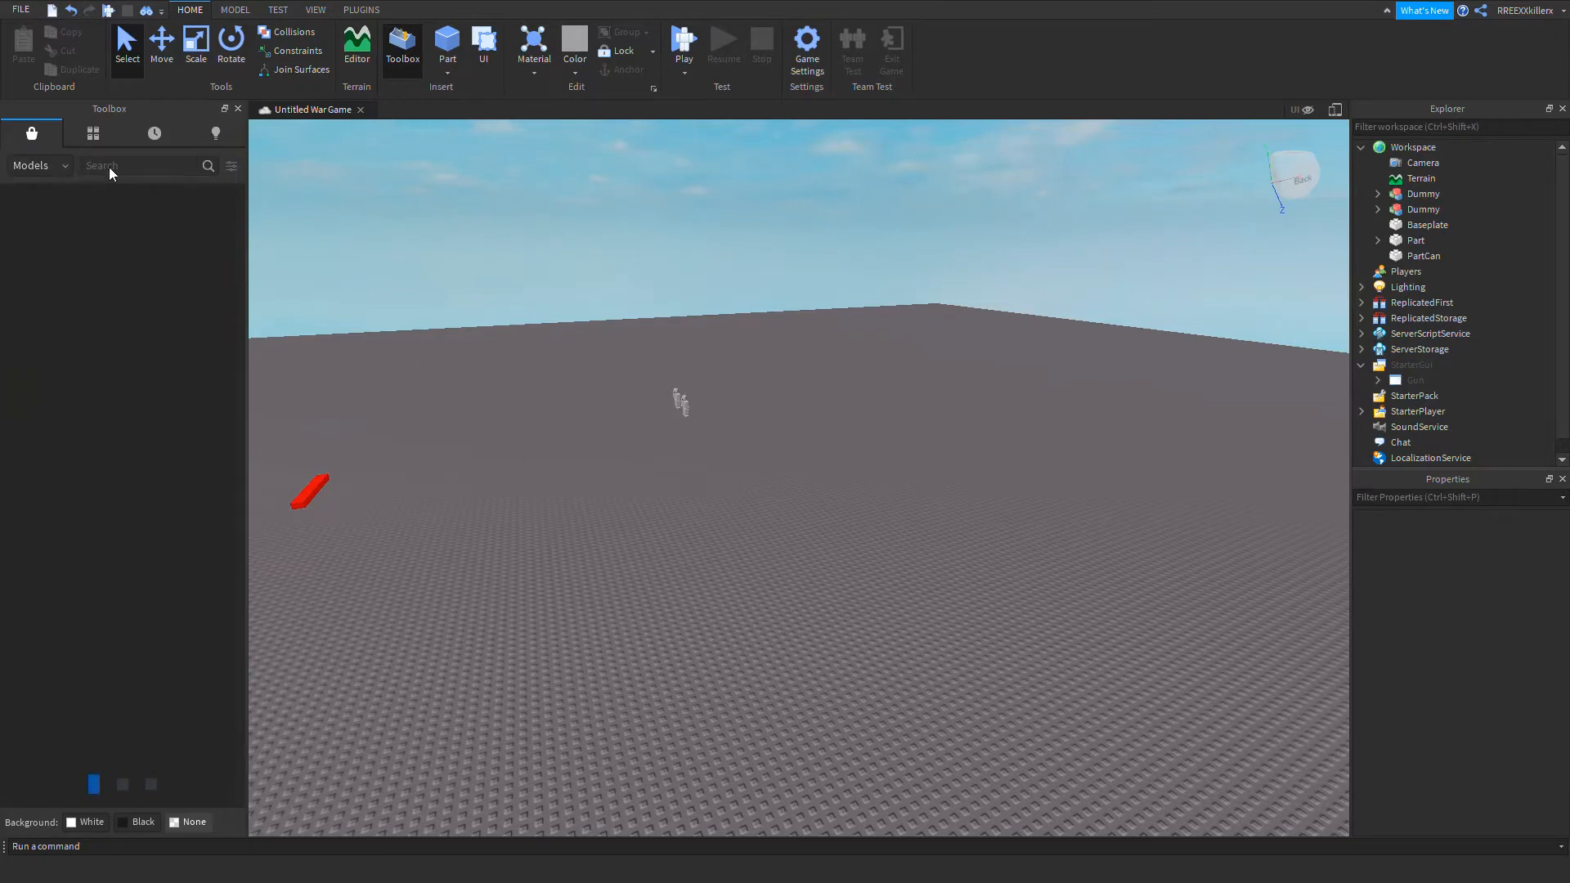
left_click(37, 165)
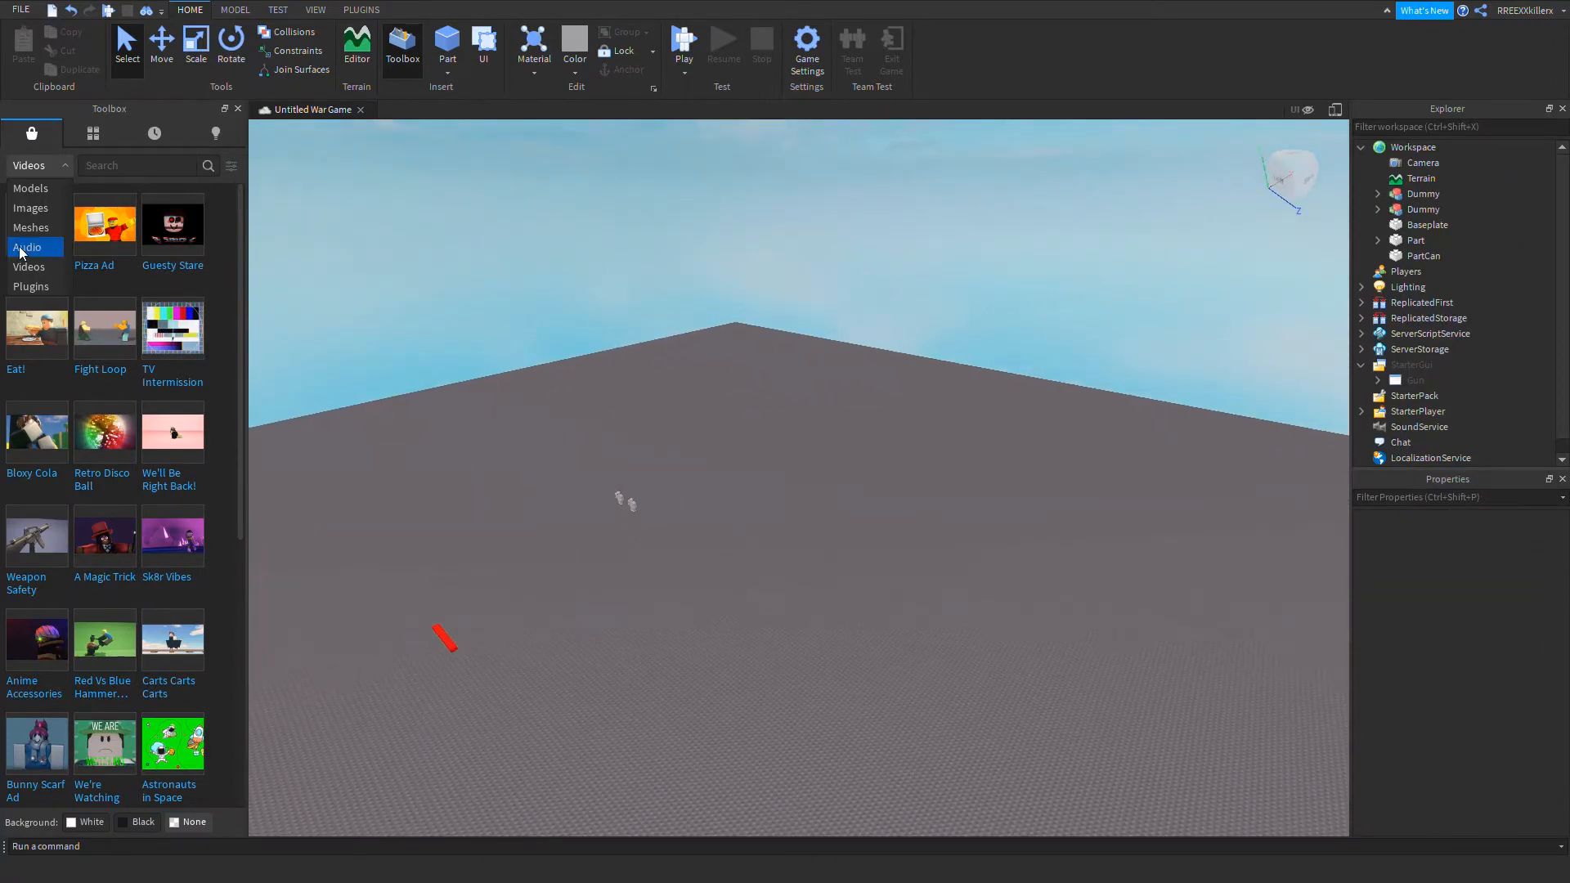
left_click(28, 247)
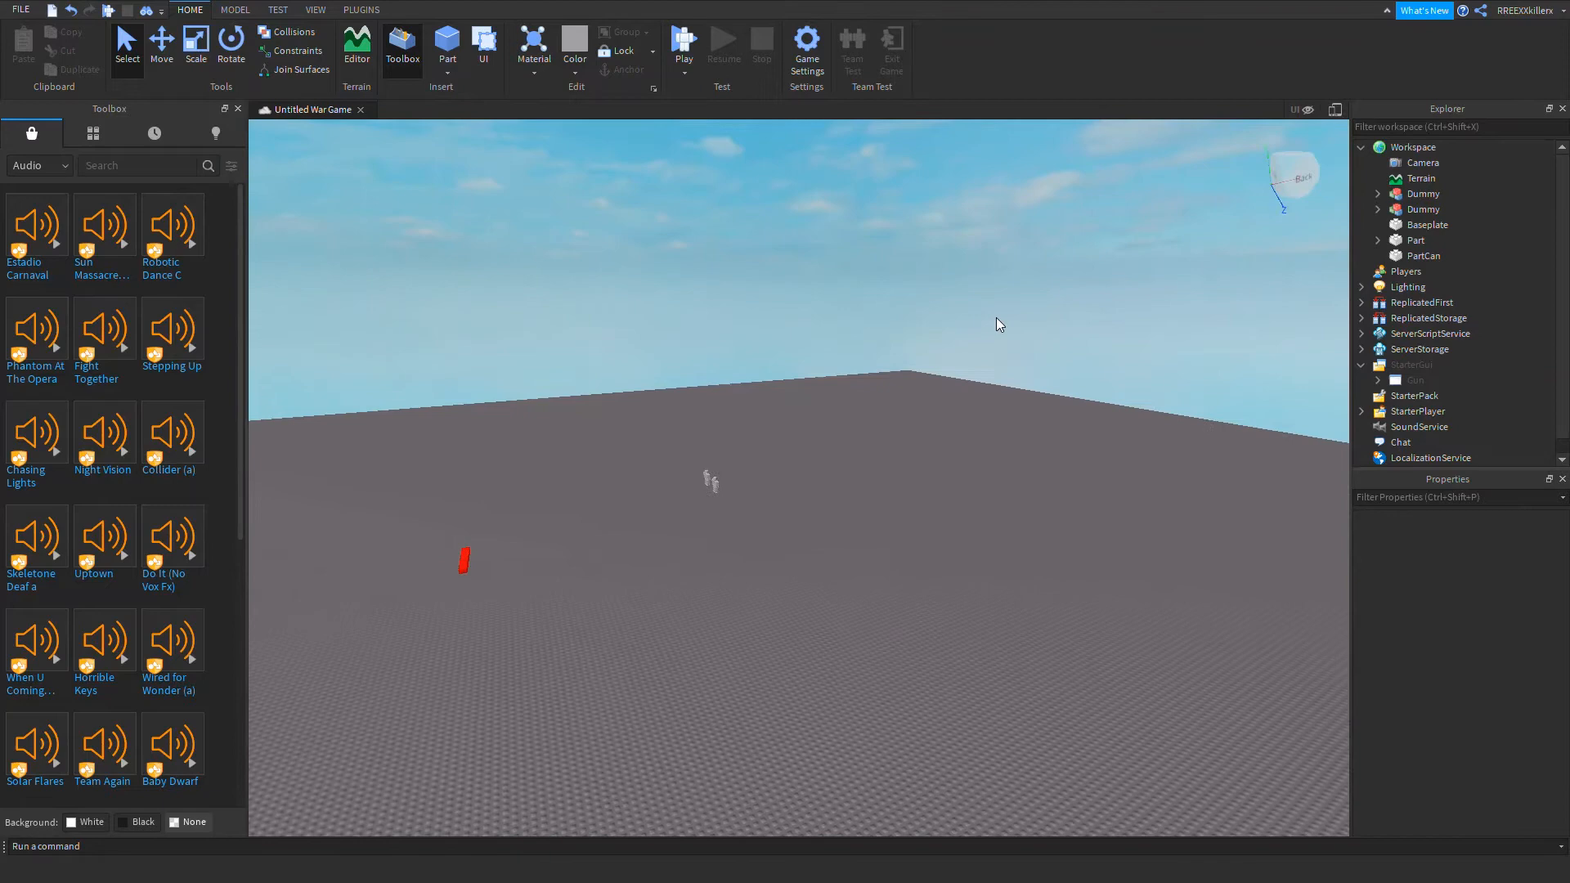
type("dramatic")
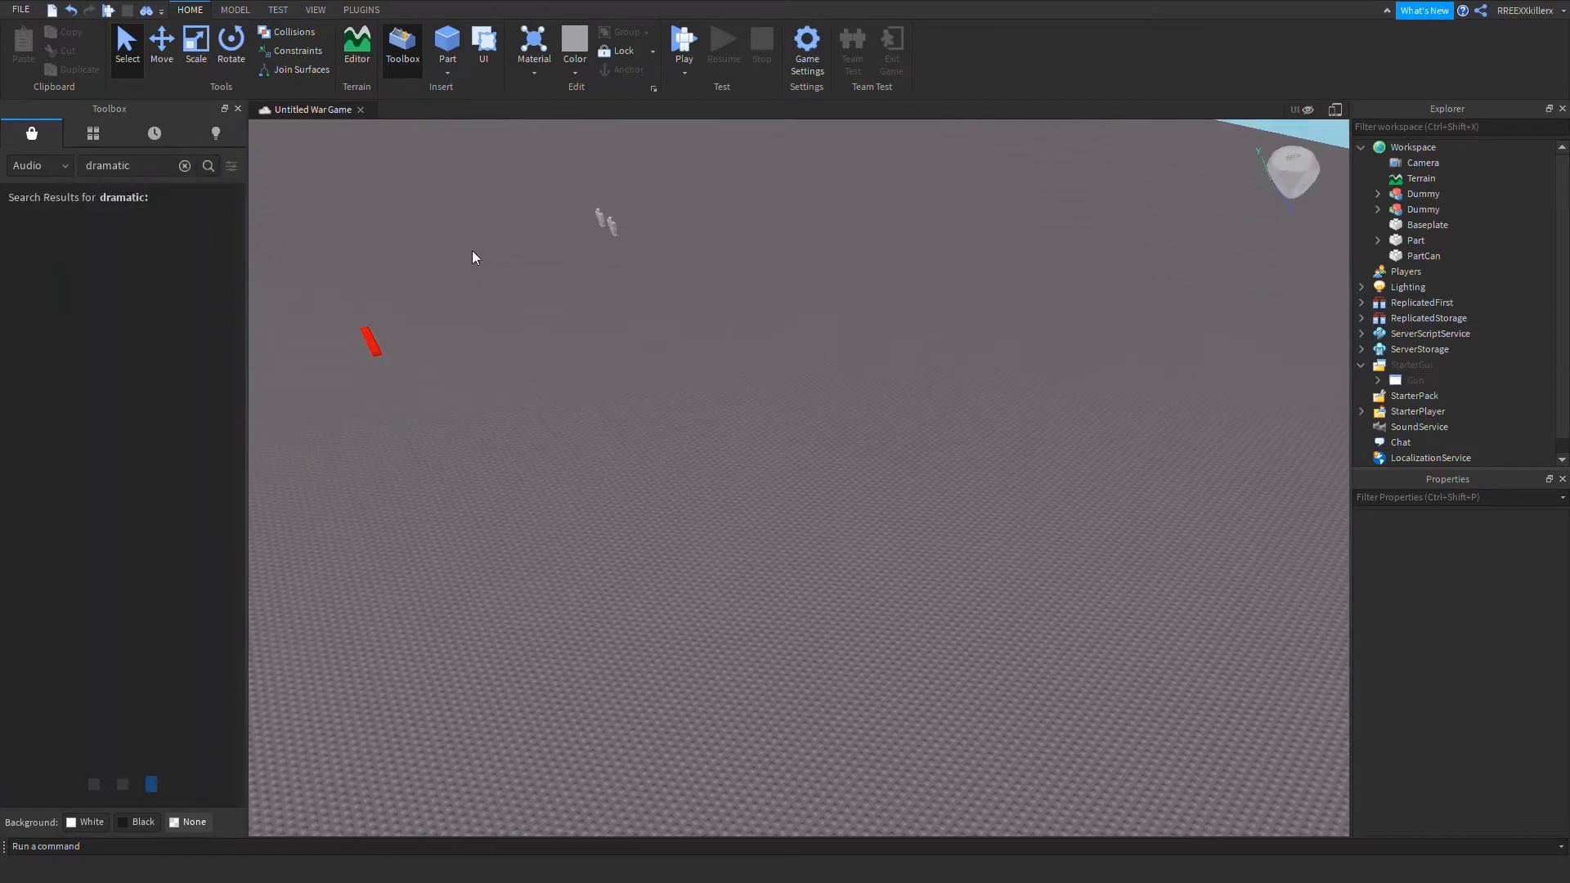
- Insert the Dramatic audio result into Workspace
left_click(208, 165)
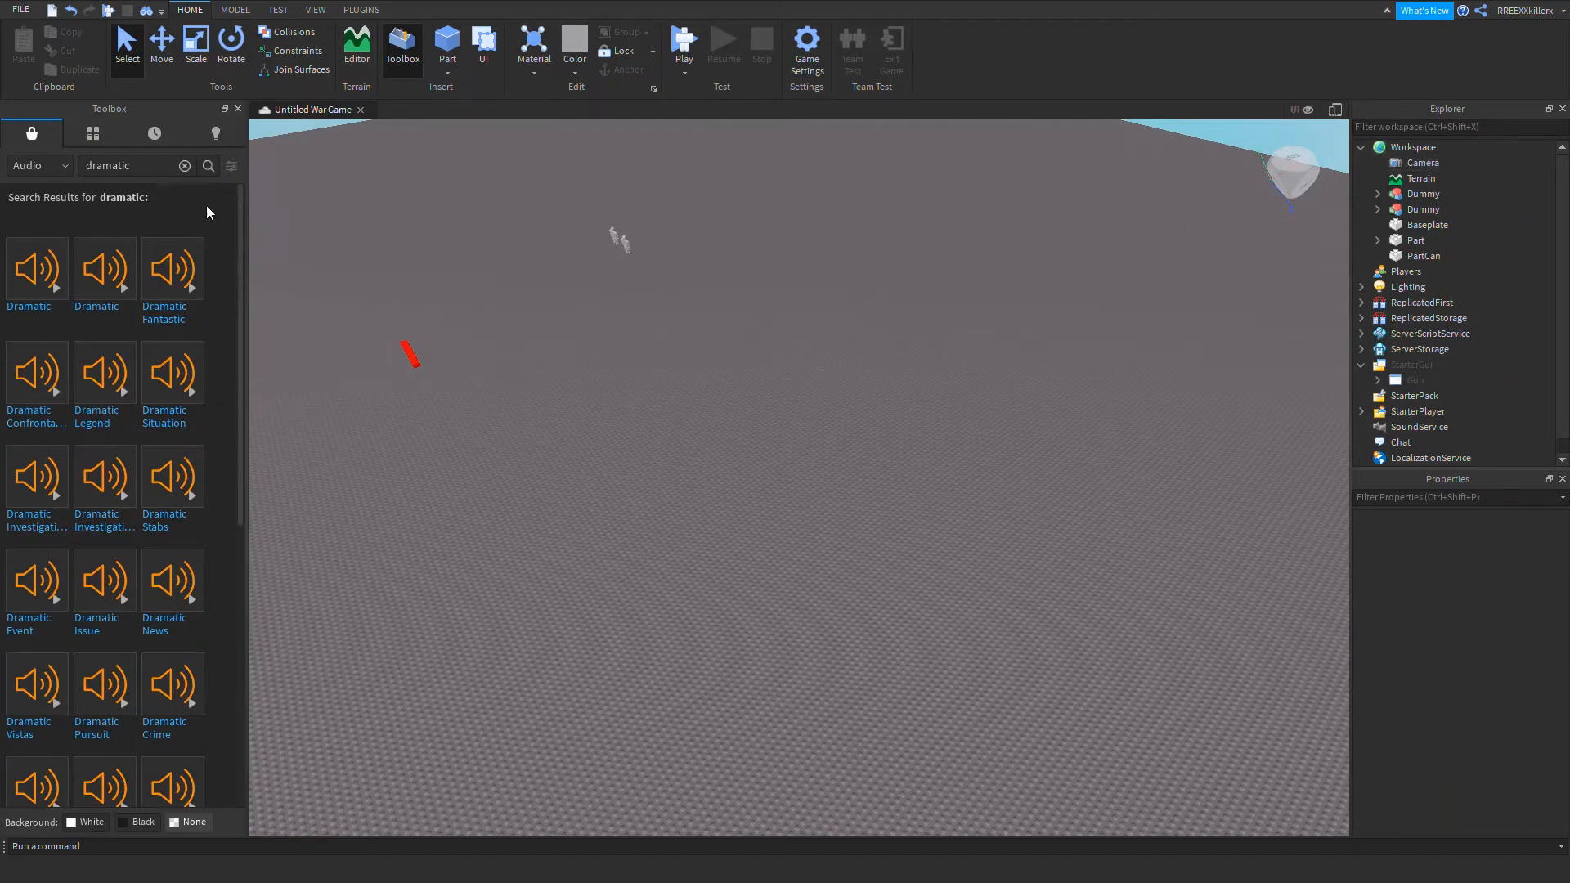
mouse_move(34, 280)
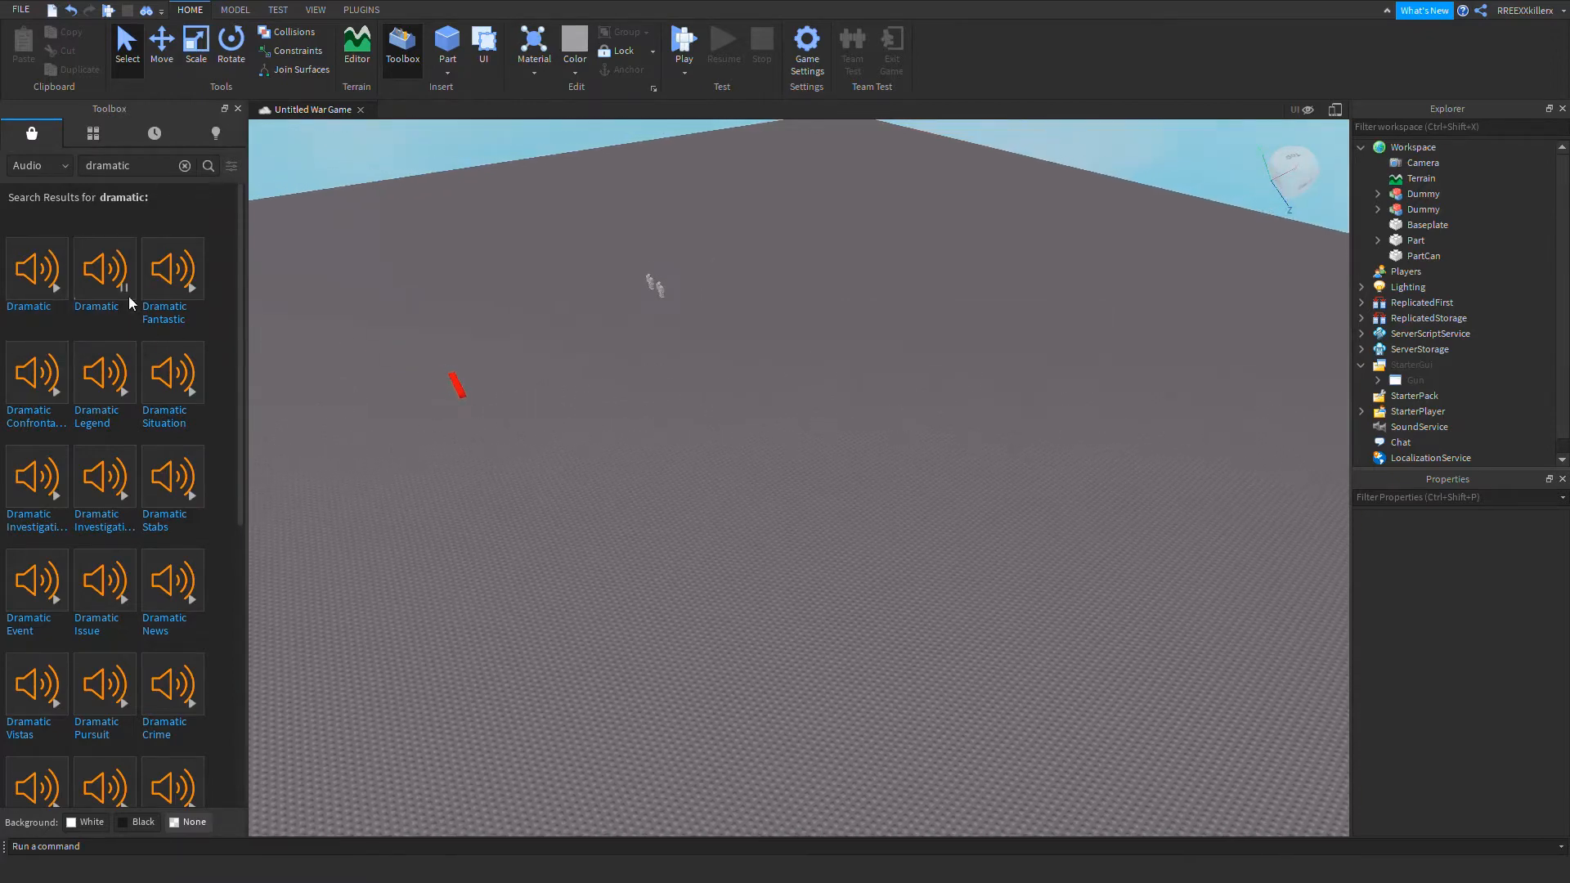
mouse_move(105, 269)
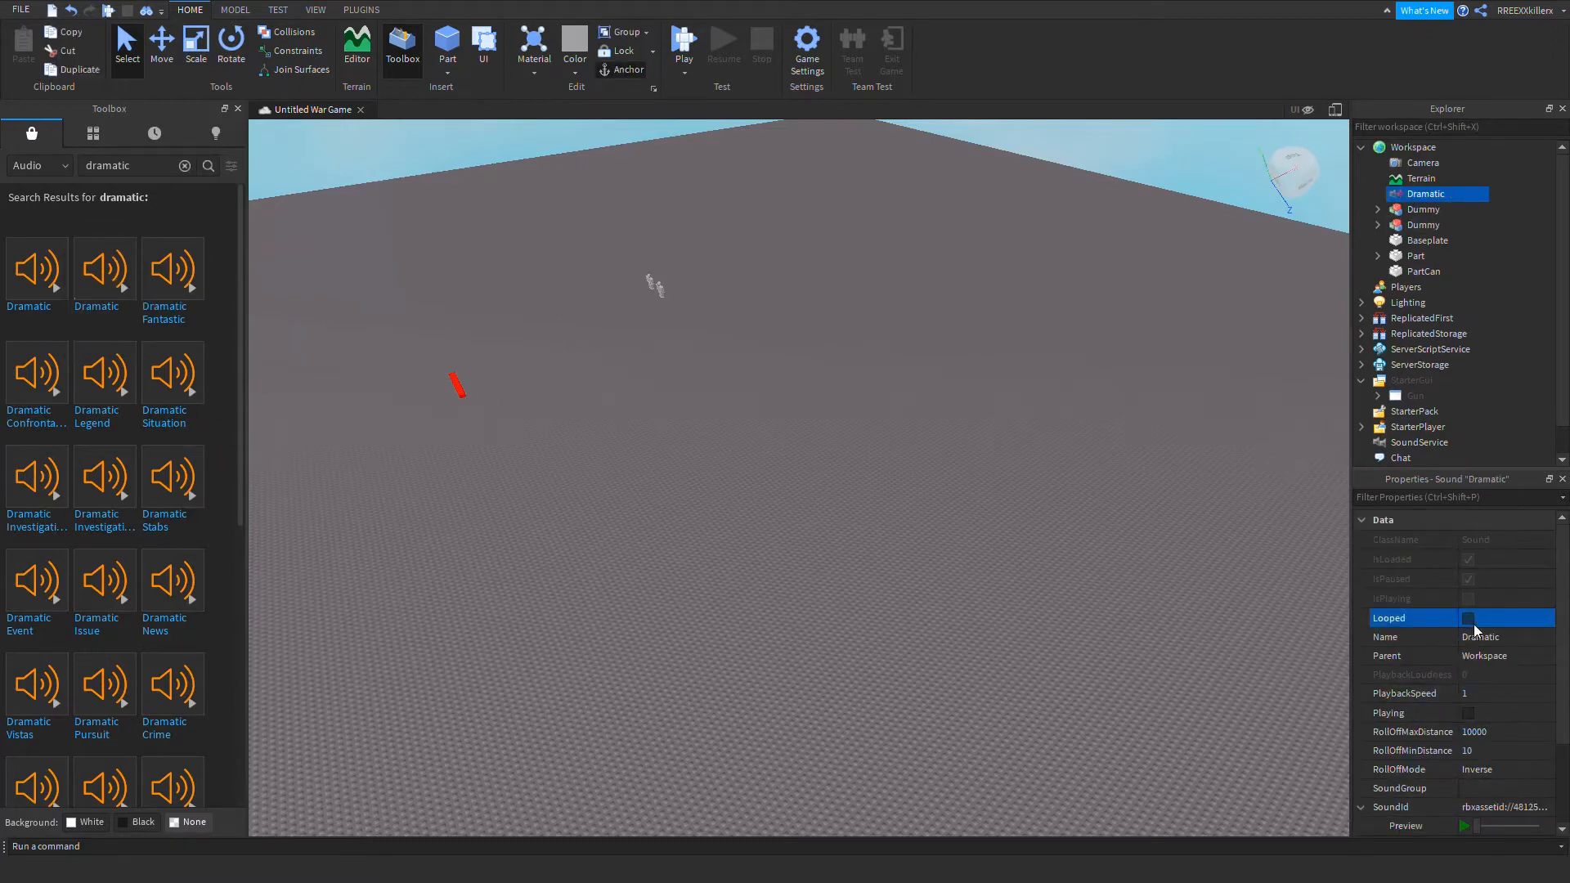
- Set the Dramatic sound's Volume property to 1
scroll("down", 3)
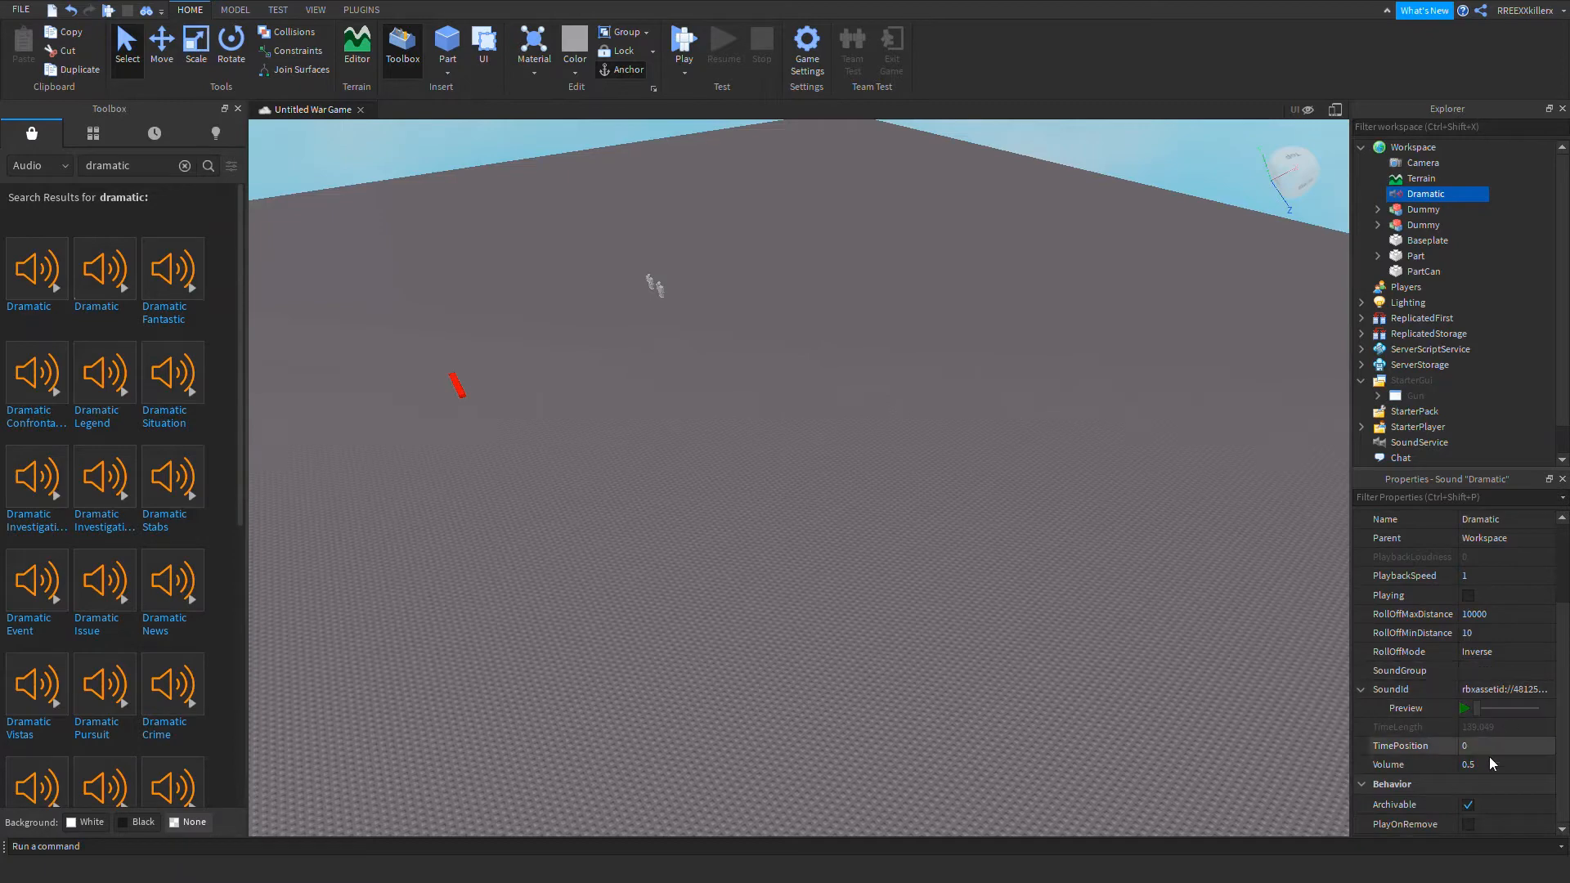
left_click(1501, 764)
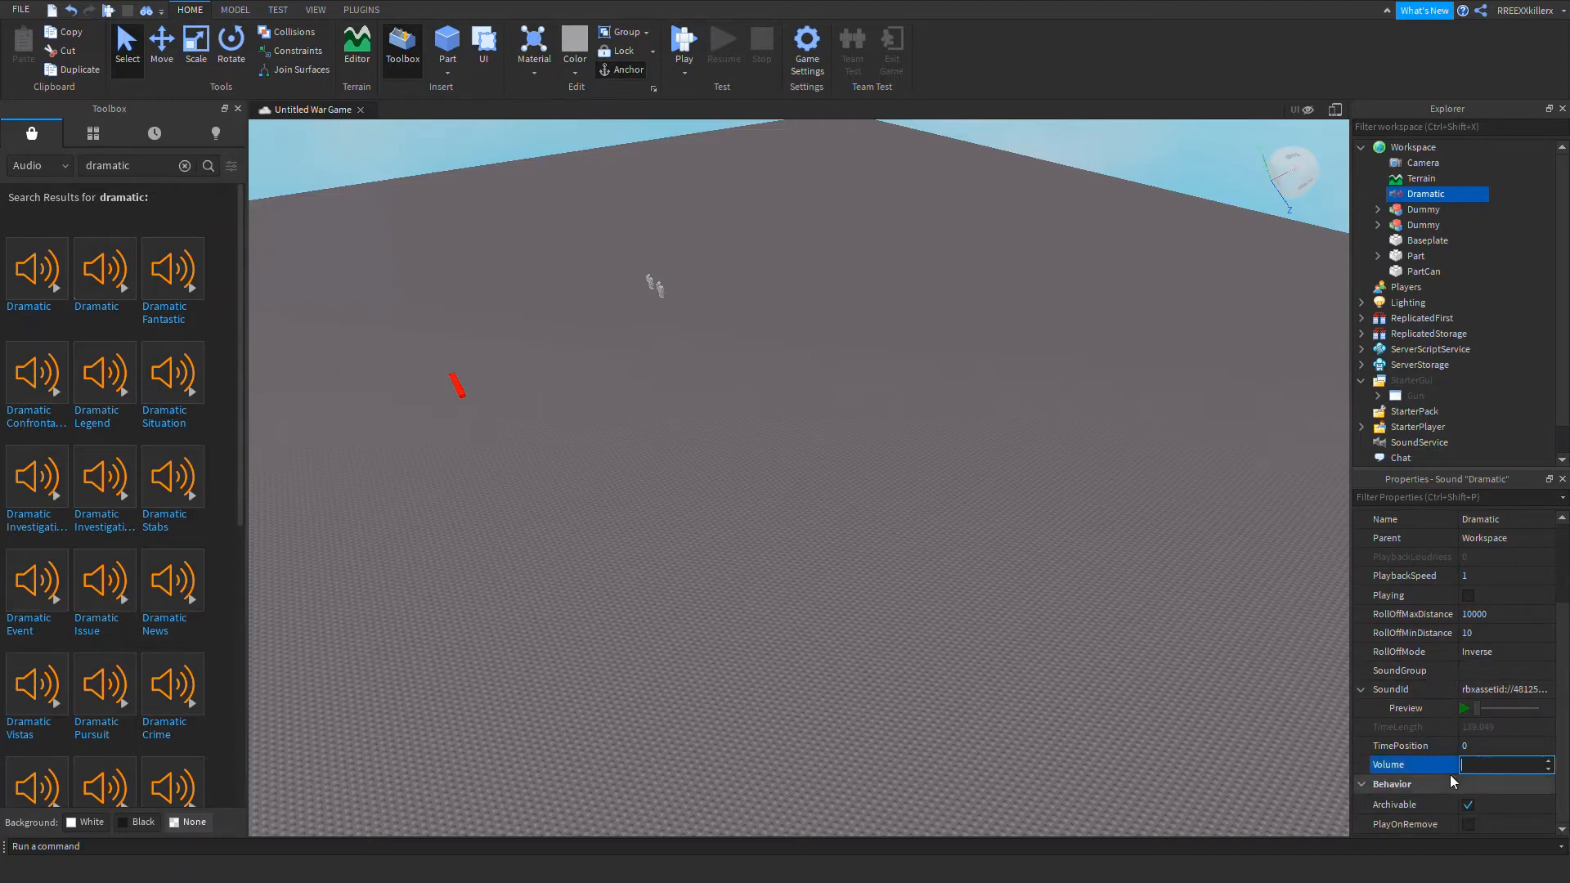
type("1")
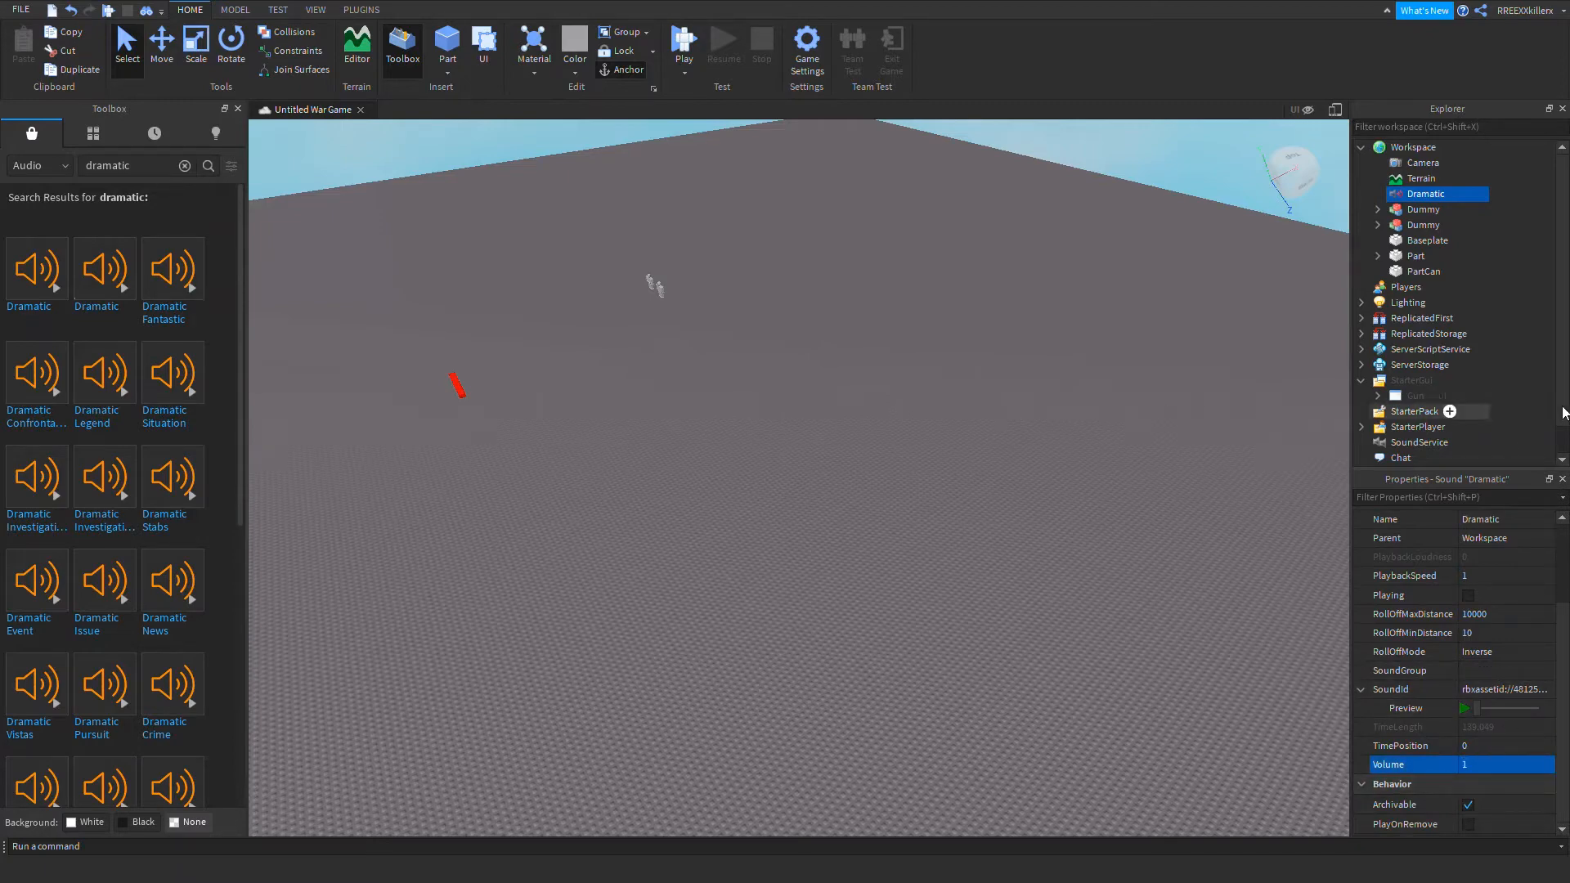
scroll("down", 3)
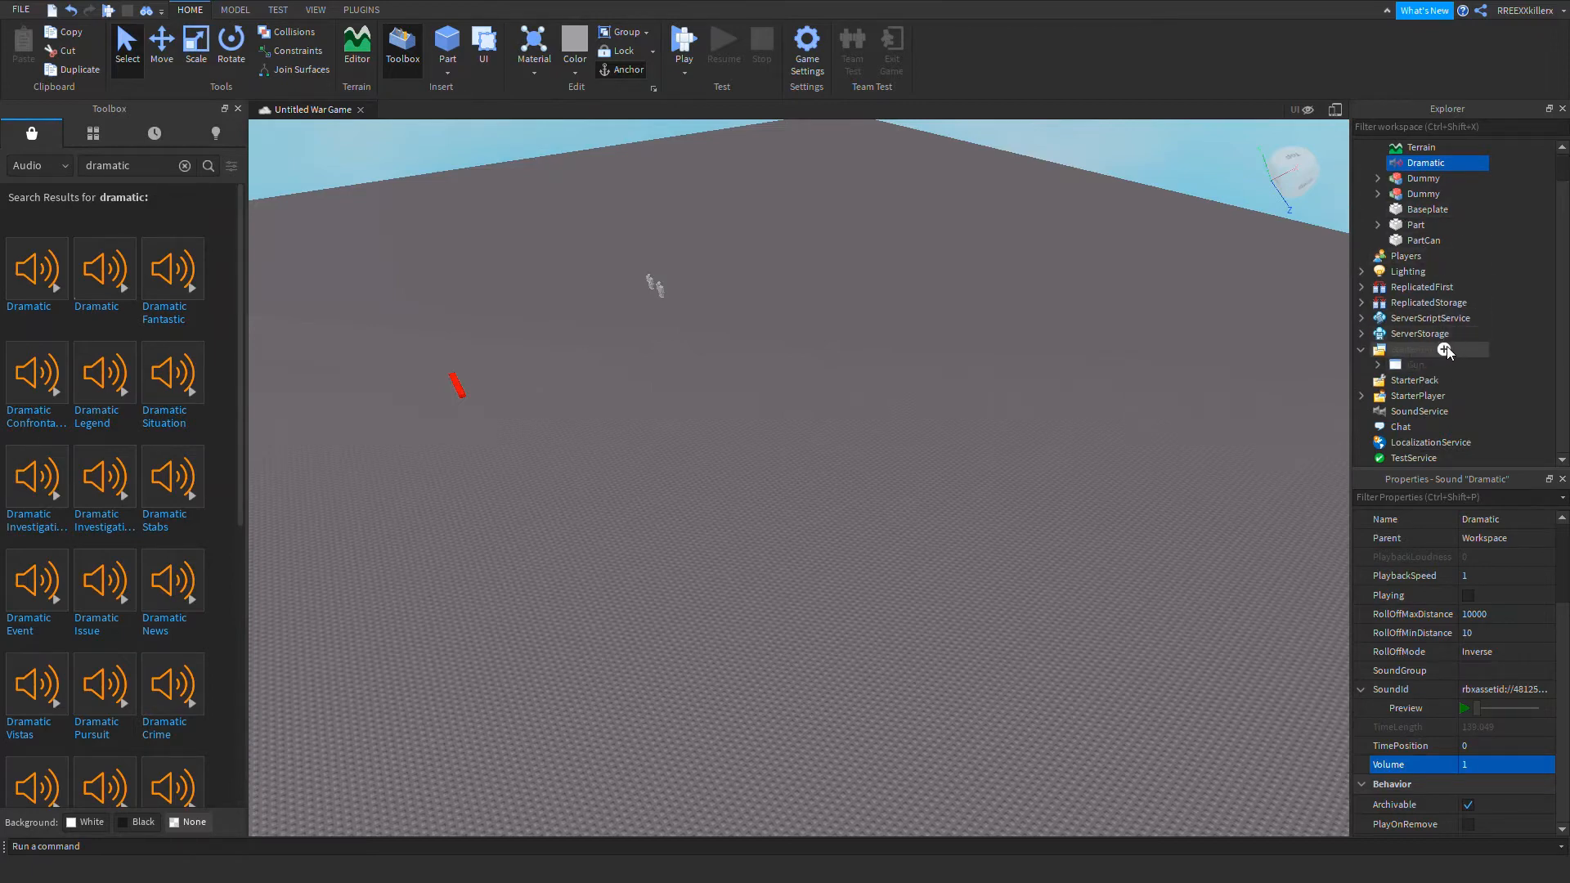
- Add a LocalScript under StarterGui and rename it PlaySong
left_click(1411, 348)
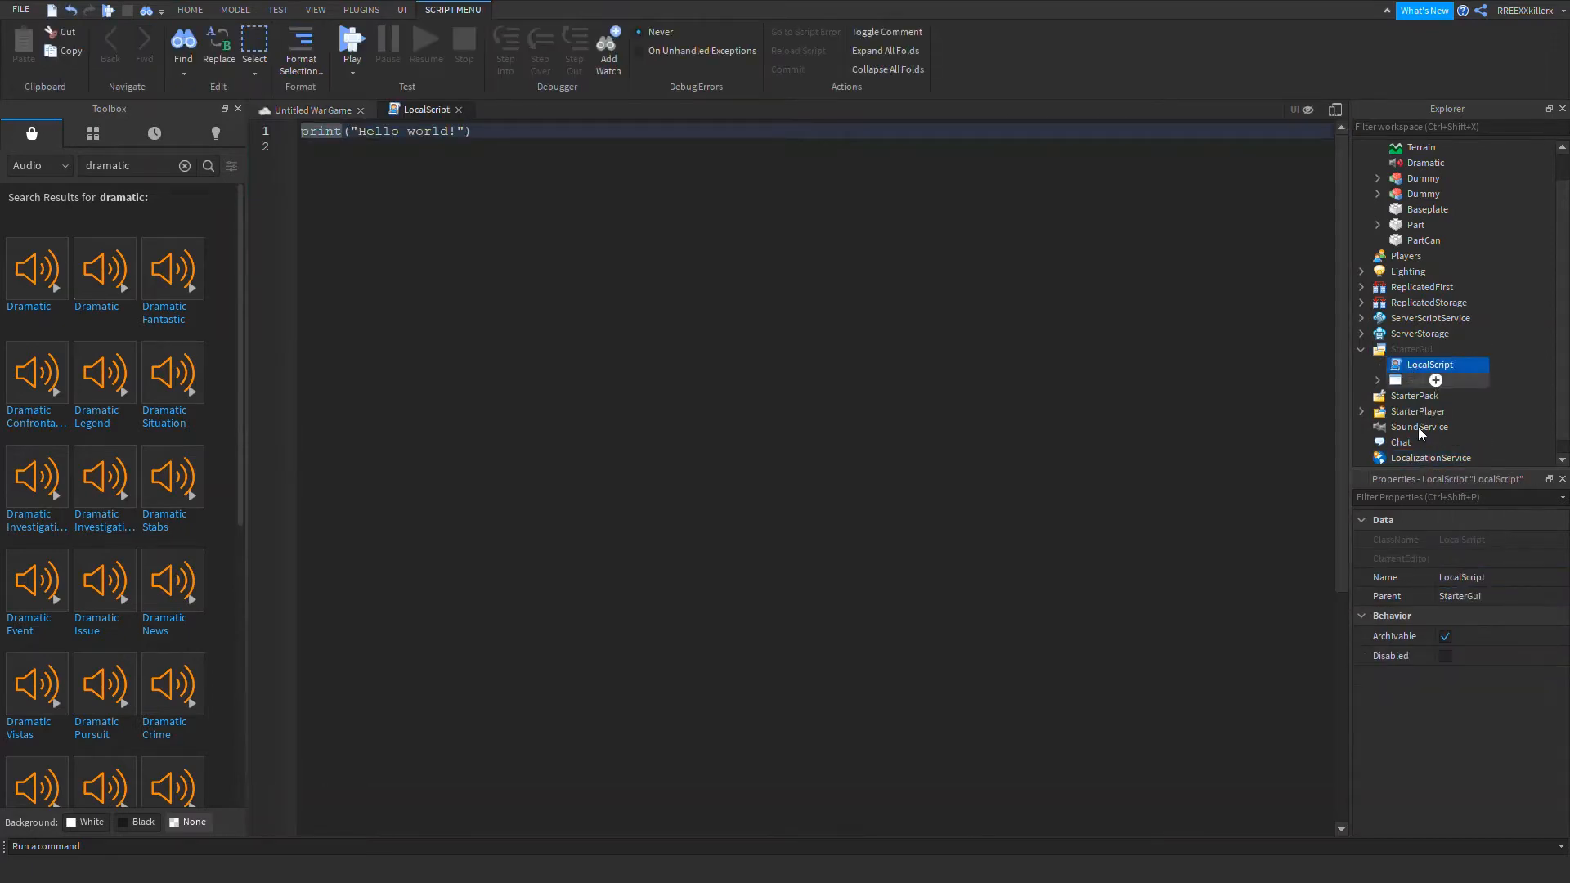
double_click(1460, 577)
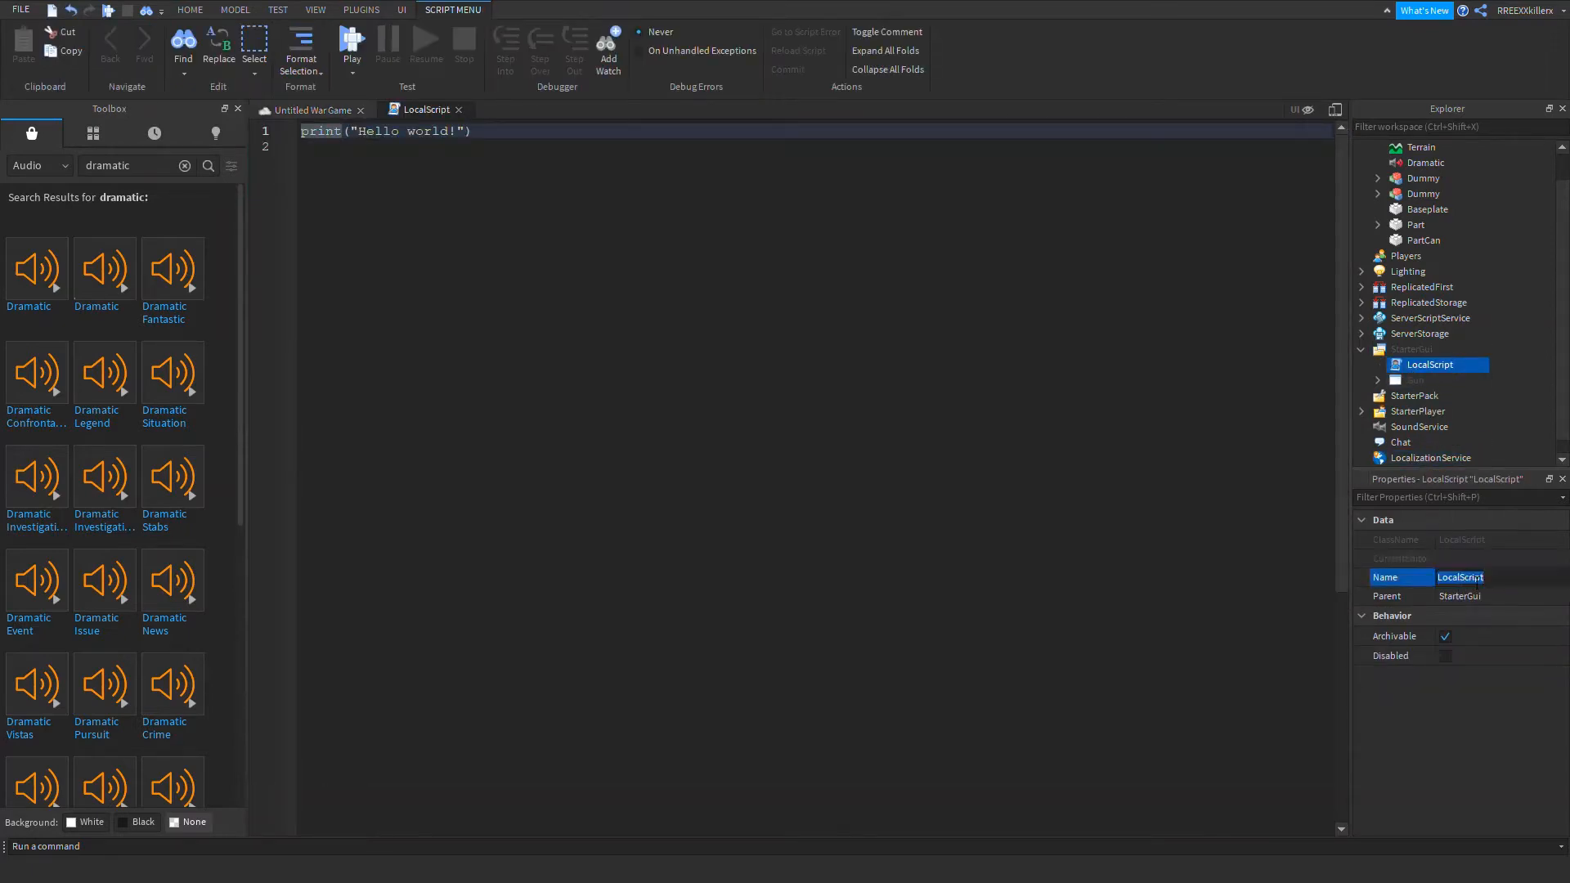
triple_click(1459, 578)
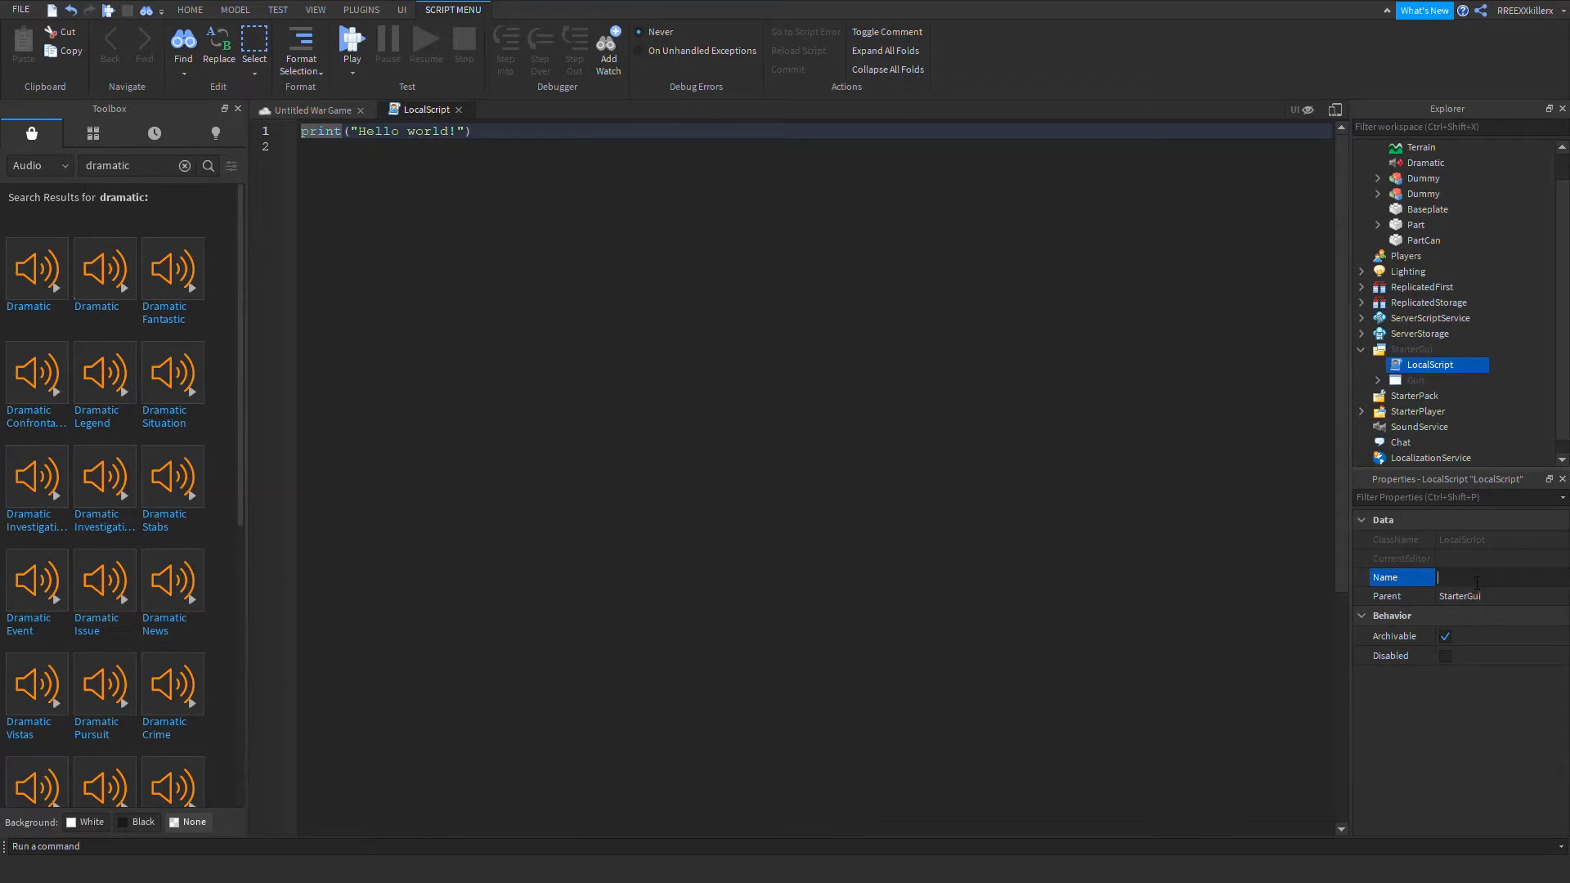
type("Play")
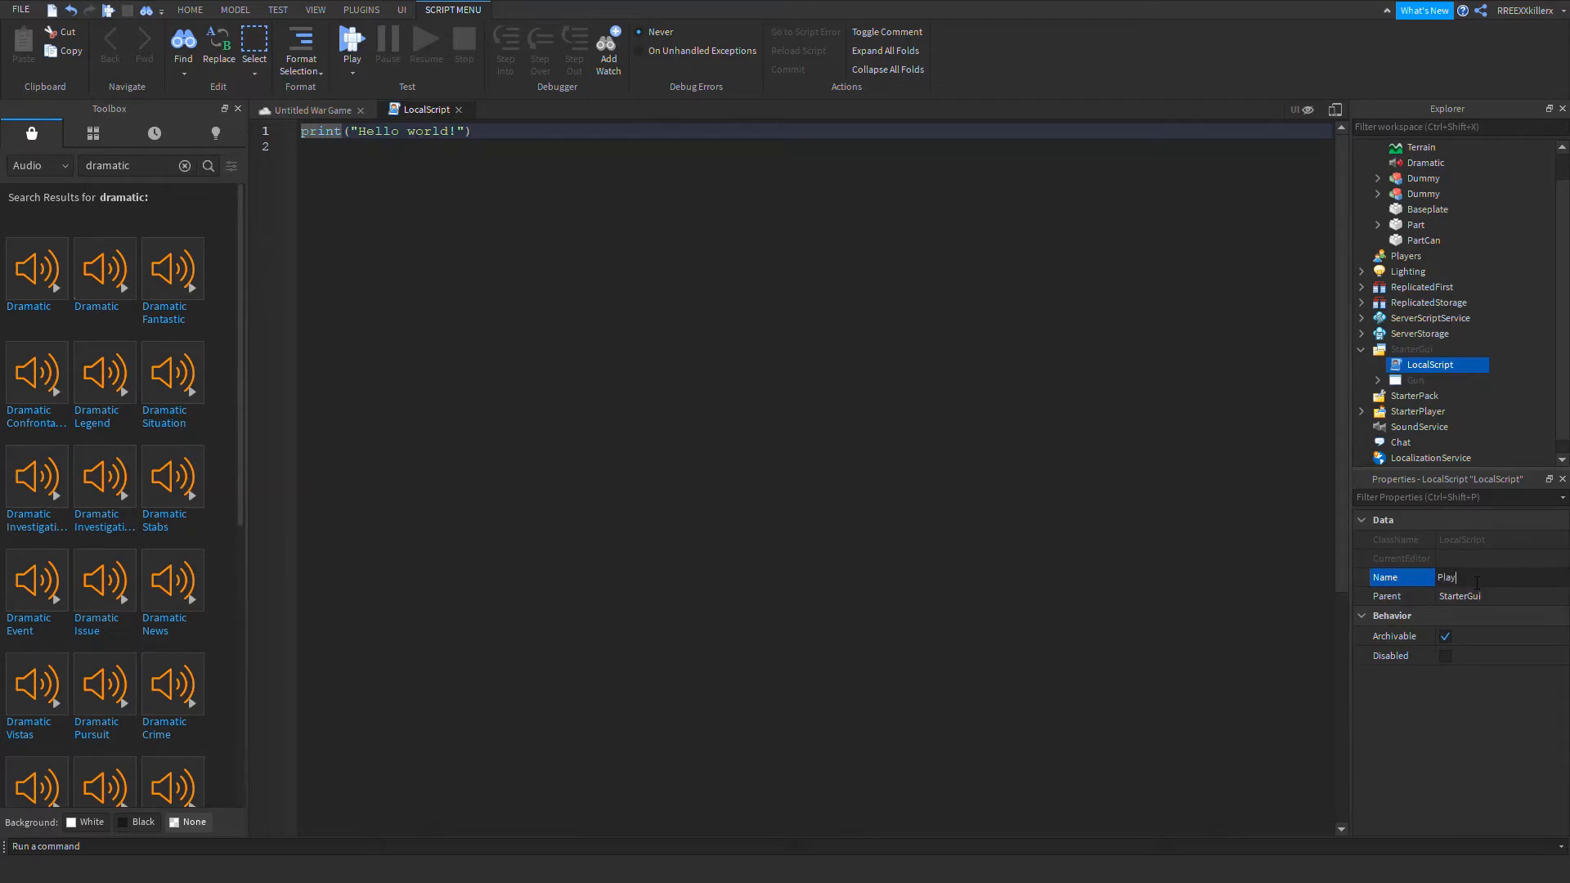
type("So")
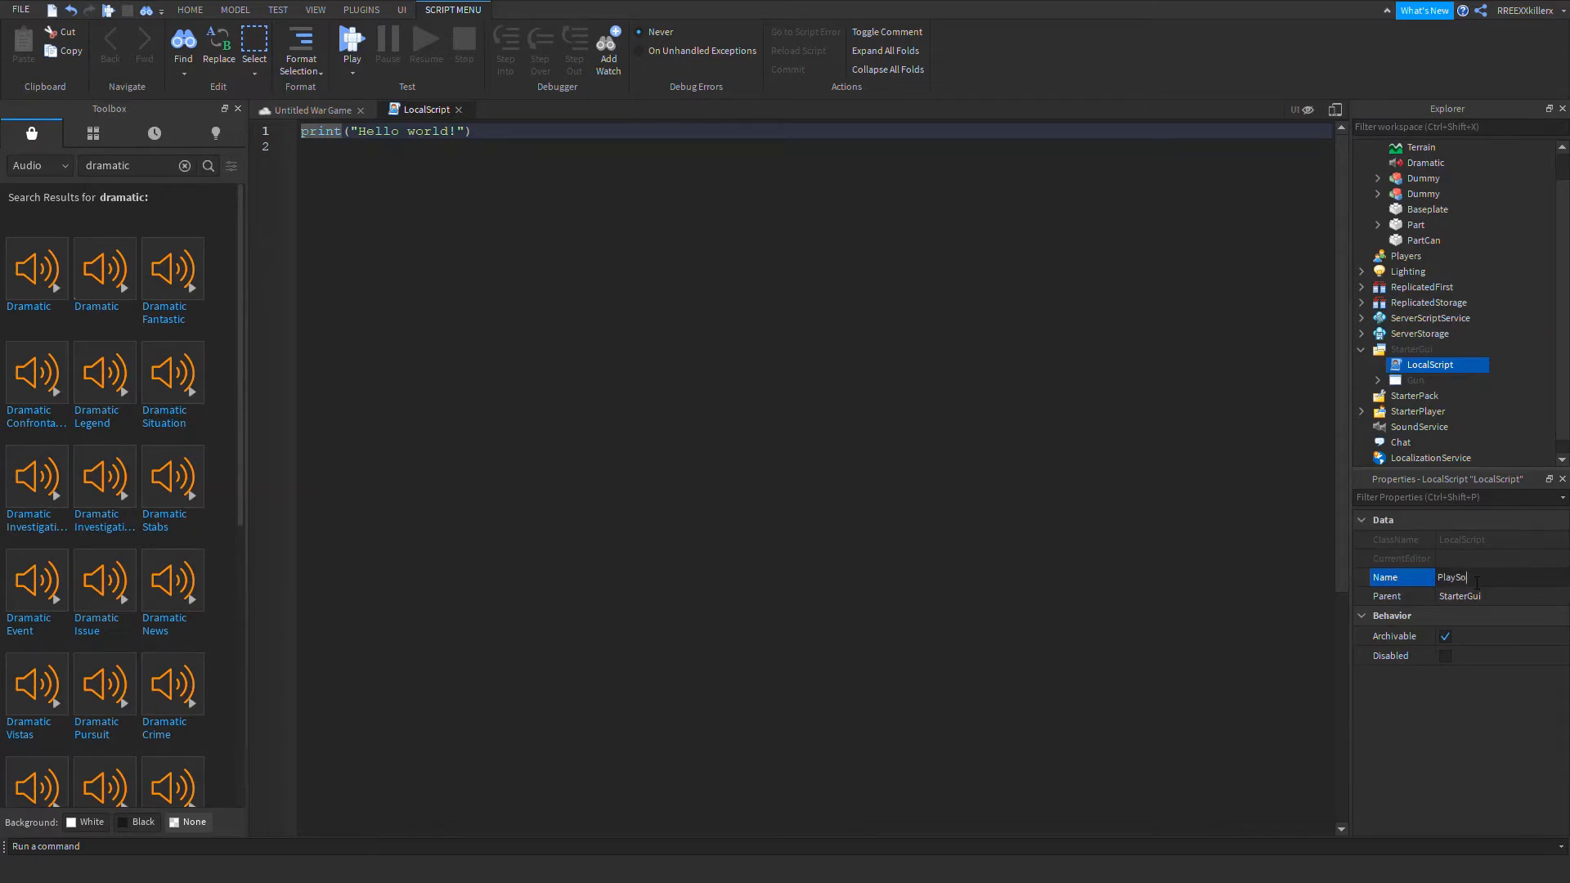
key("Return")
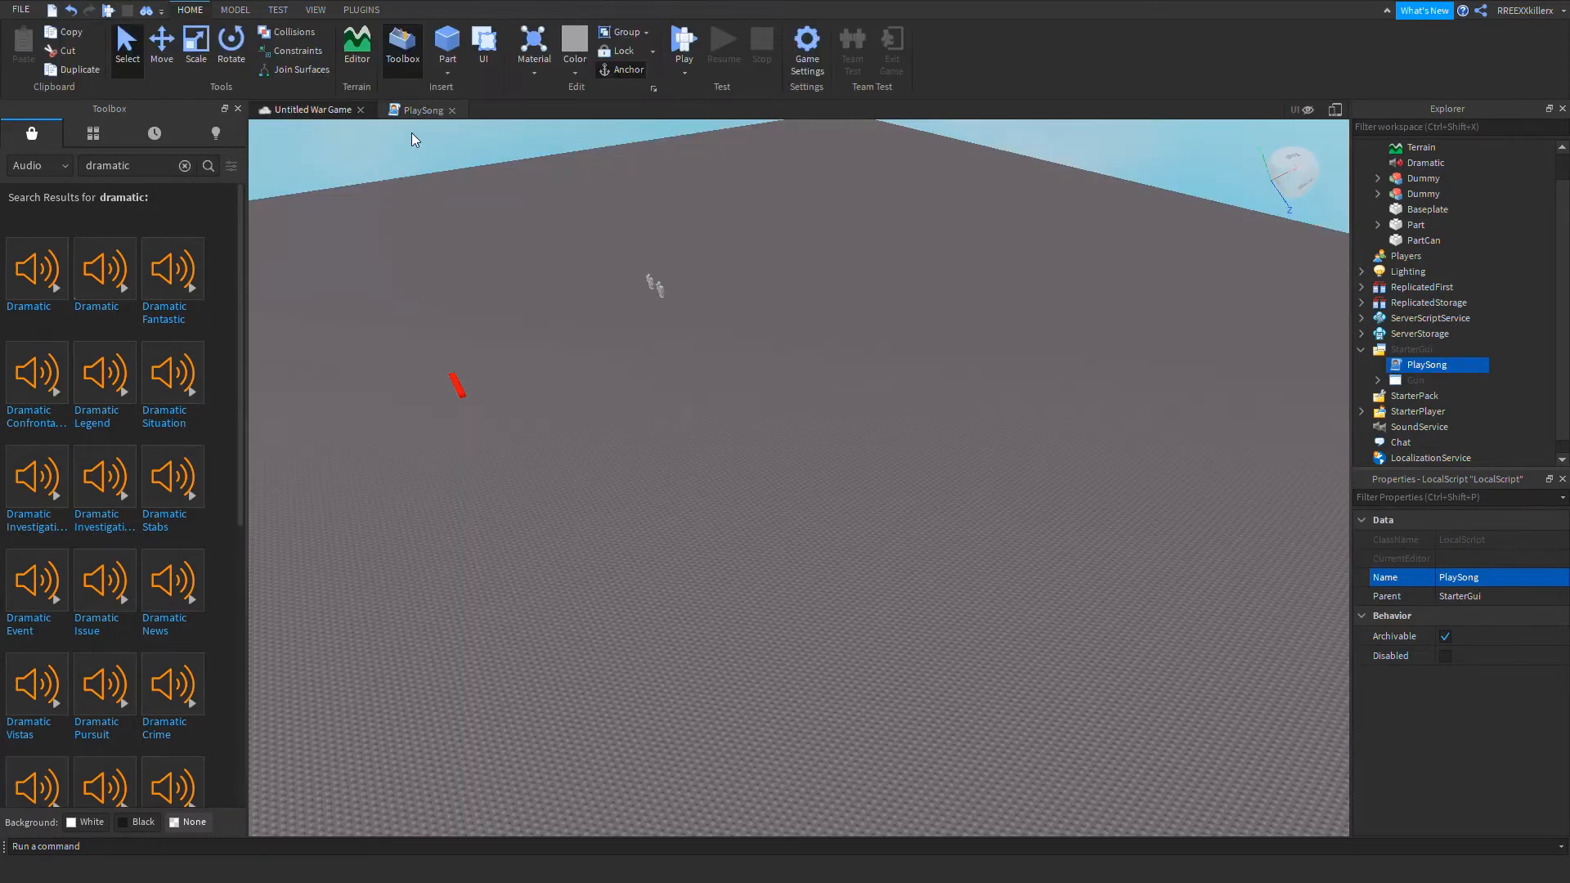
- Write game.Workspace.Dramatic:Play() in the PlaySong script
double_click(1426, 364)
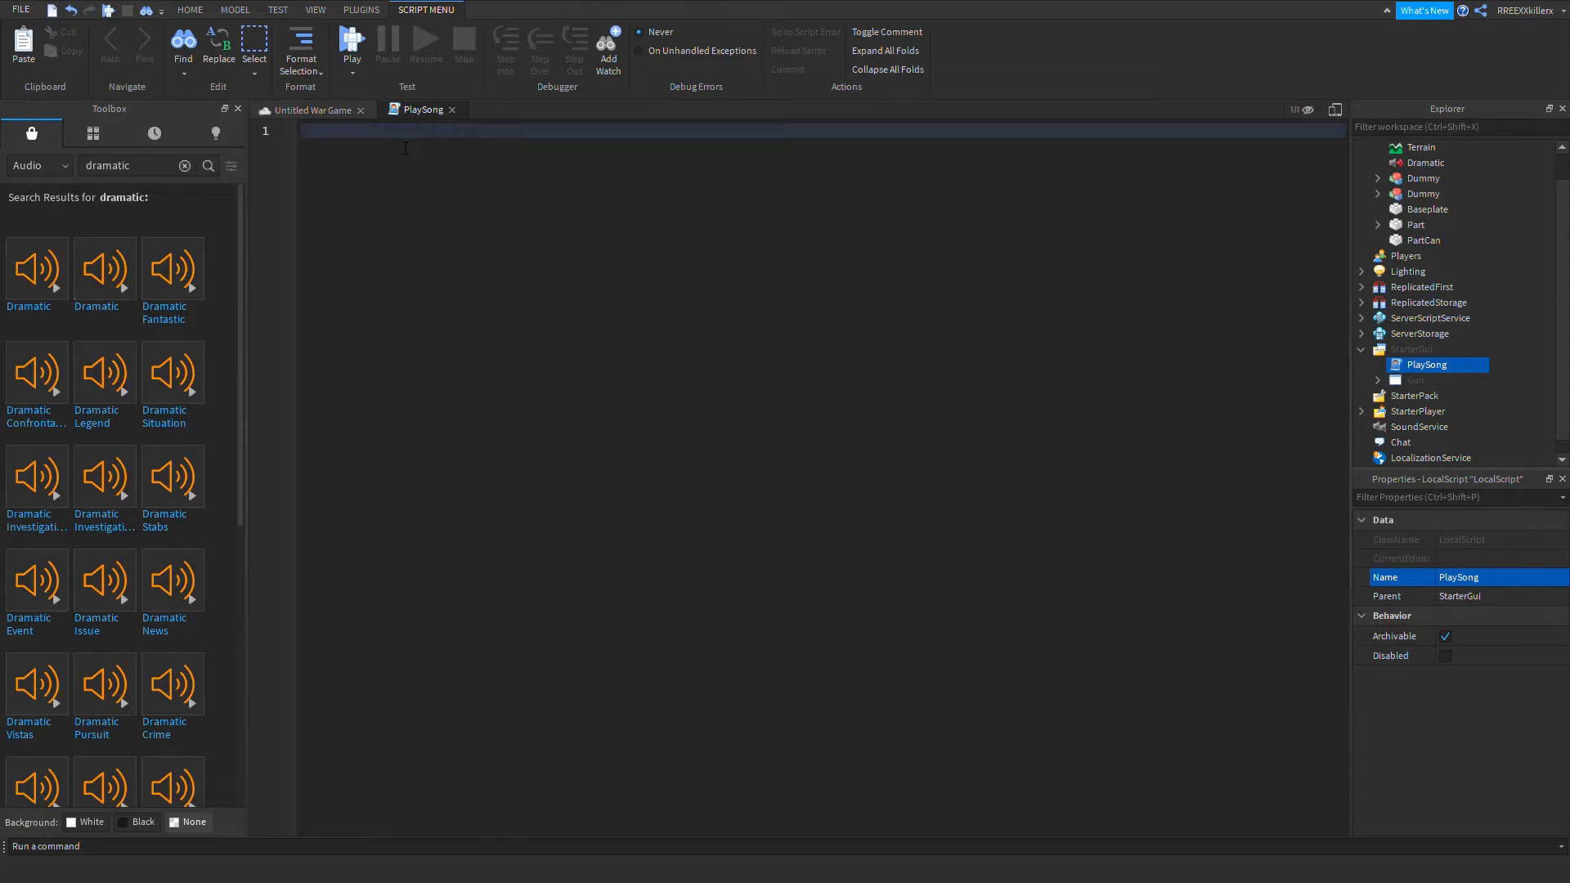
type("game.Workspace")
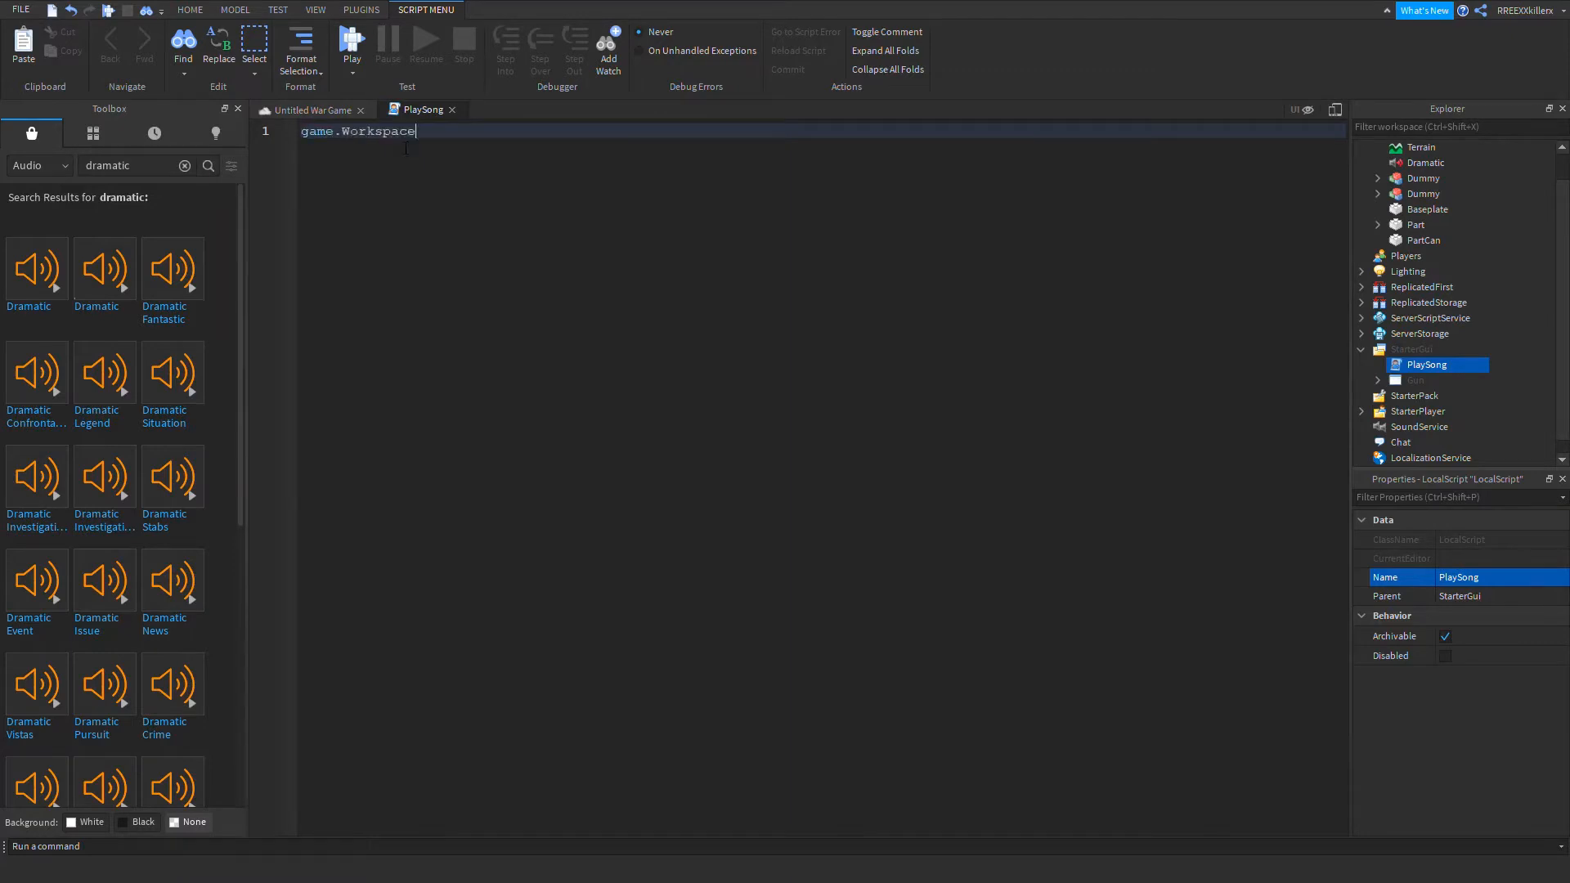
type(".")
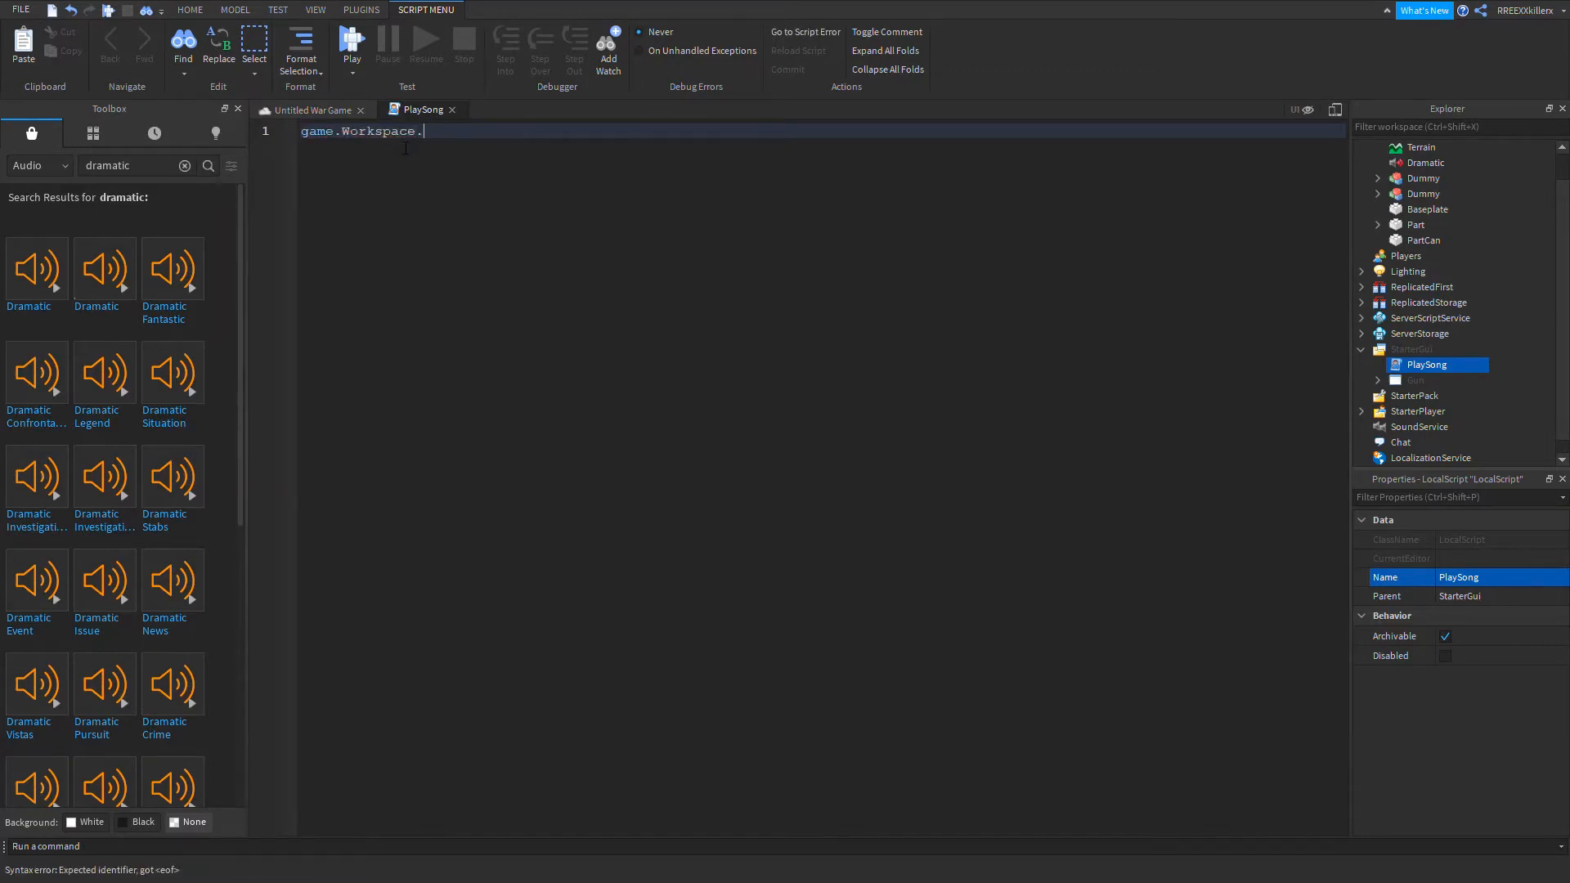
type("dr")
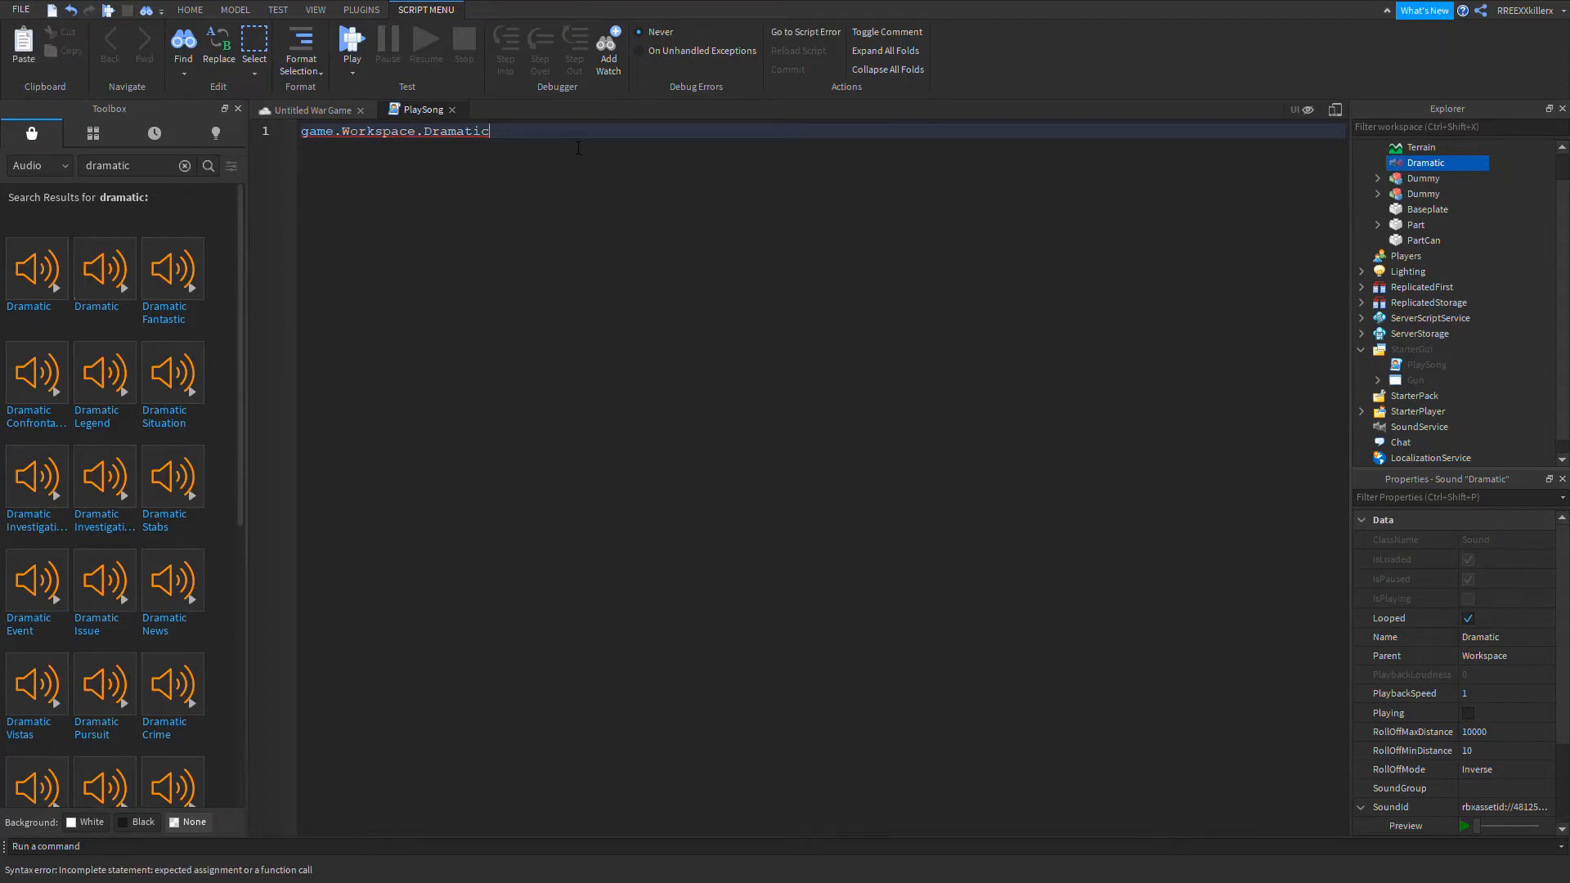
type(":P")
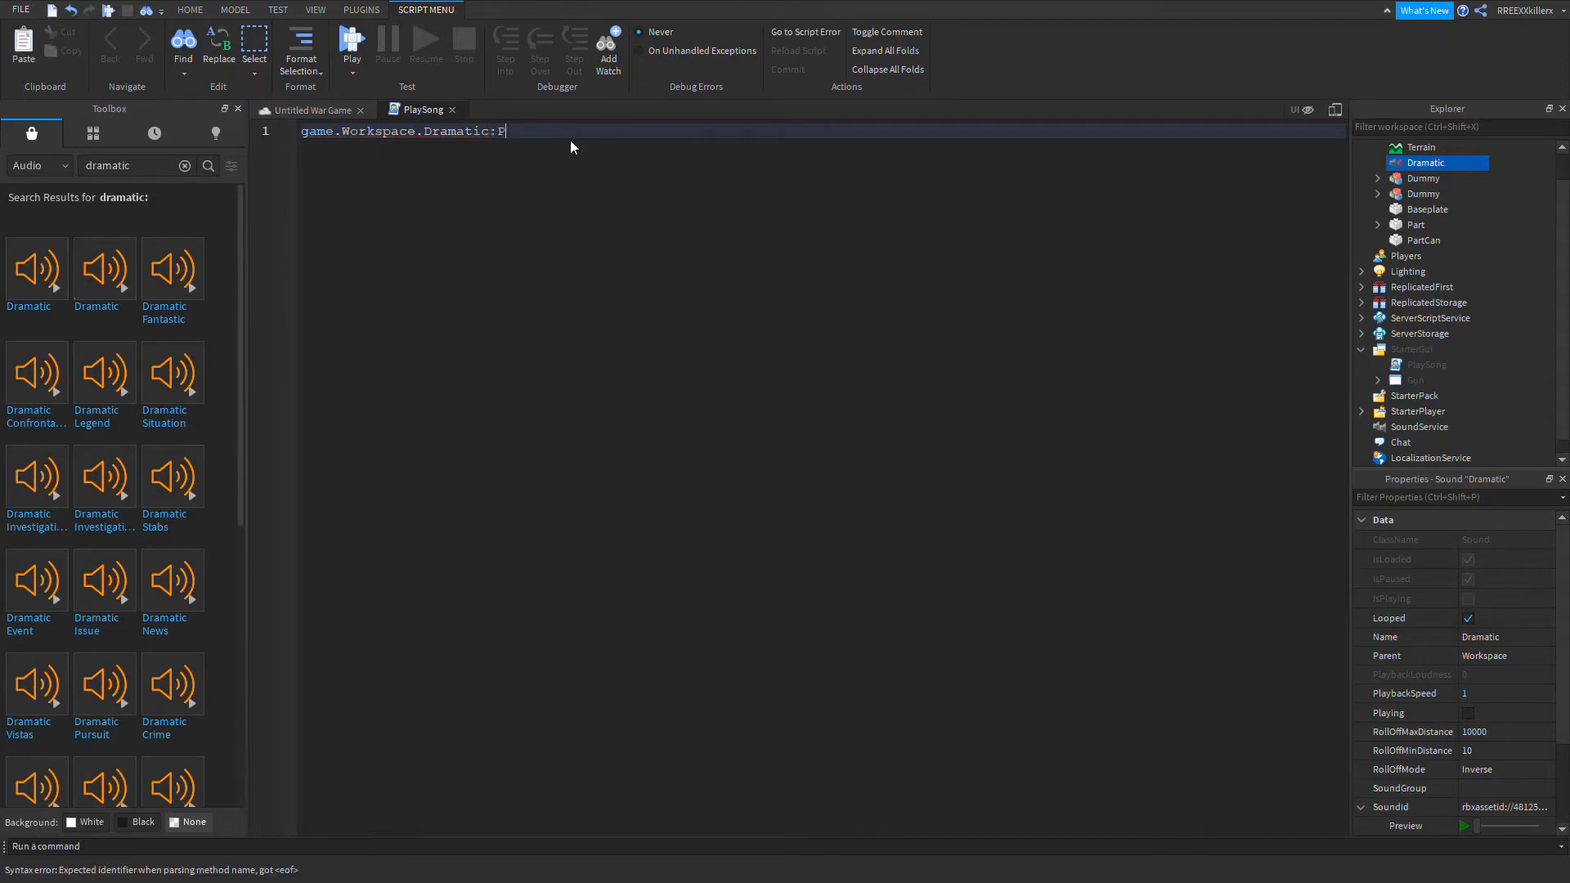
type("lay()")
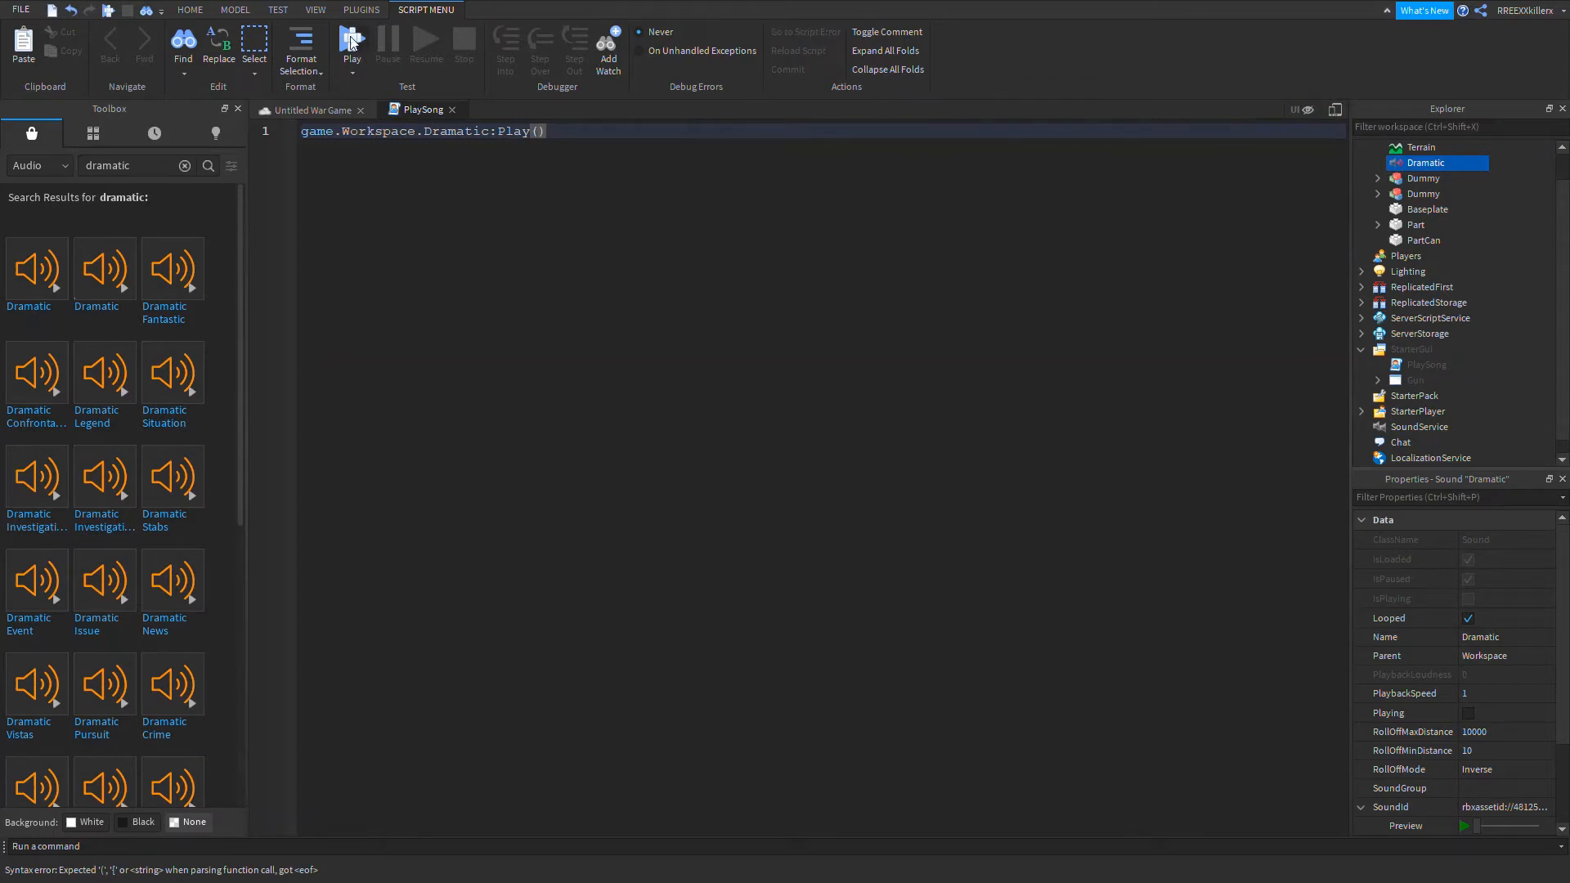
- Return to the Untitled War Game tab and start a playtest
left_click(306, 111)
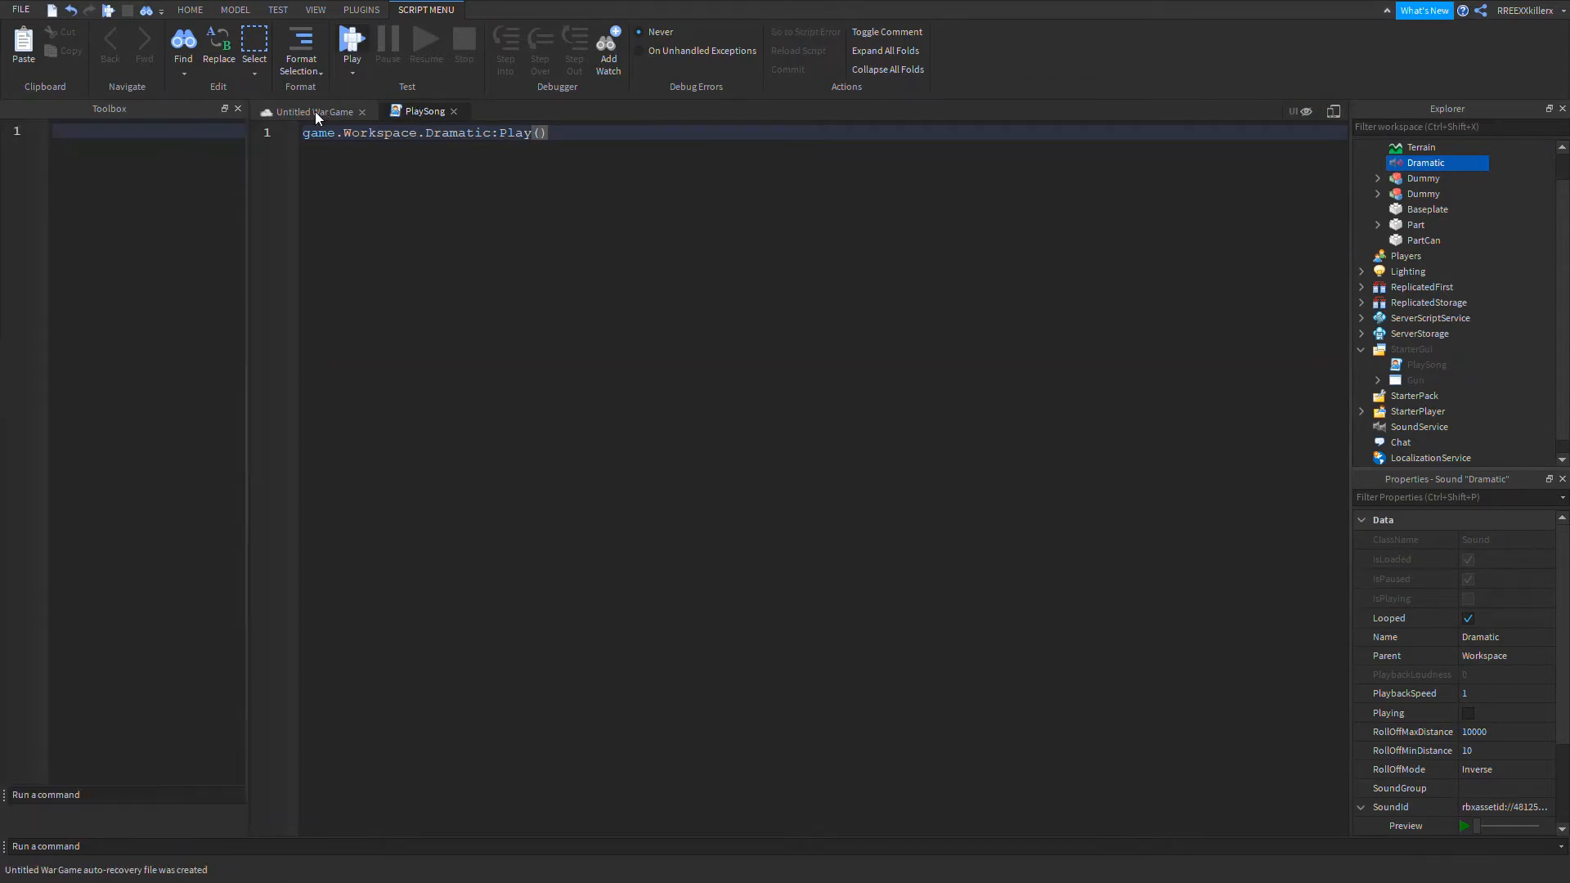
left_click(352, 39)
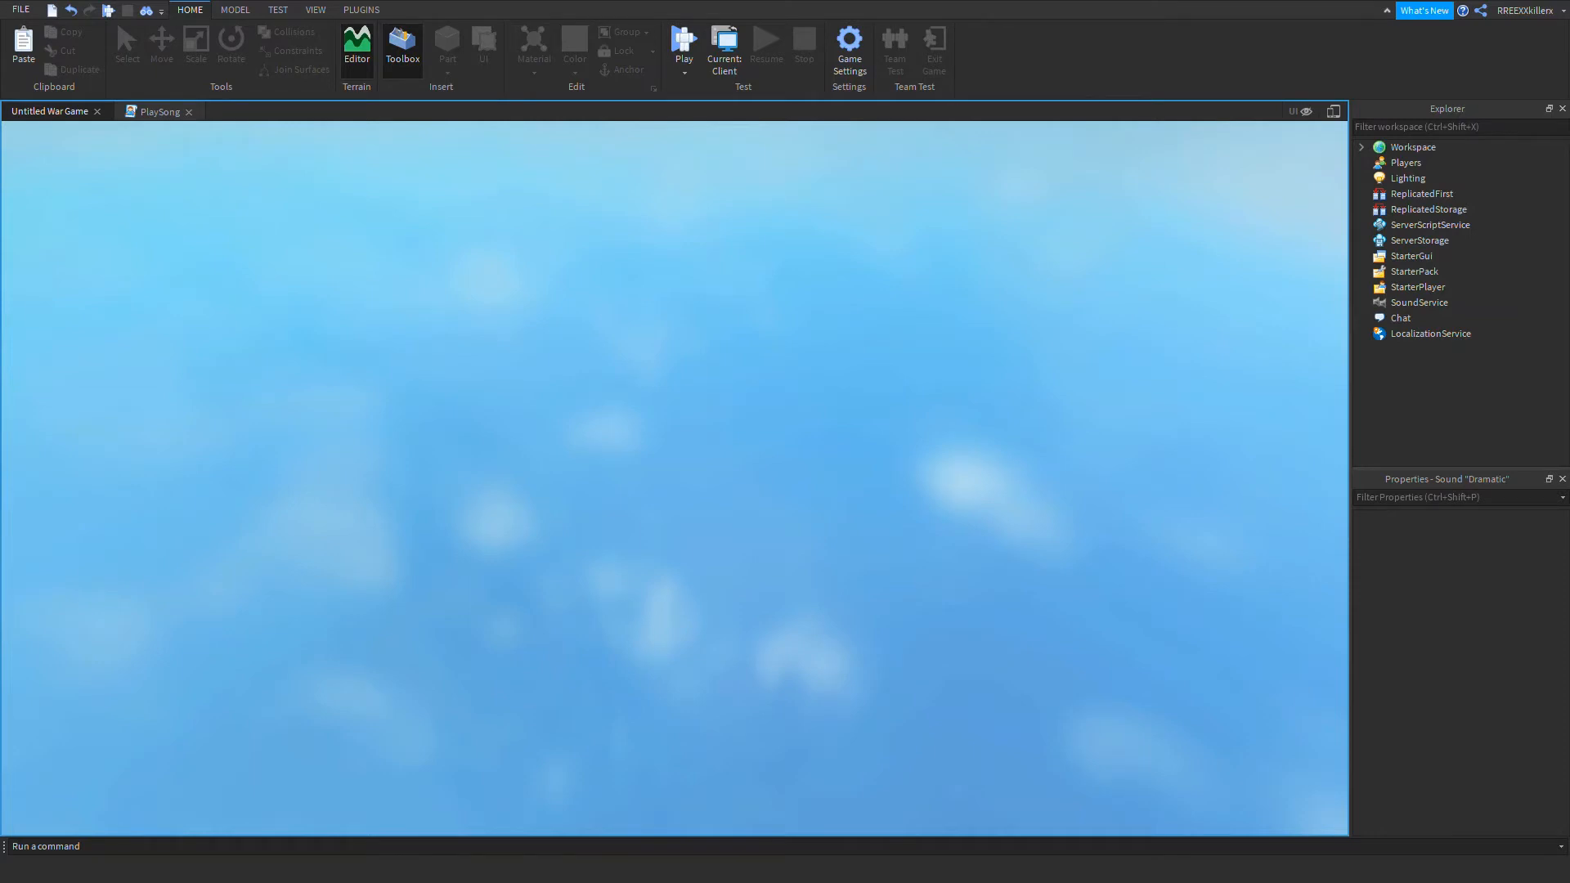
left_click(683, 46)
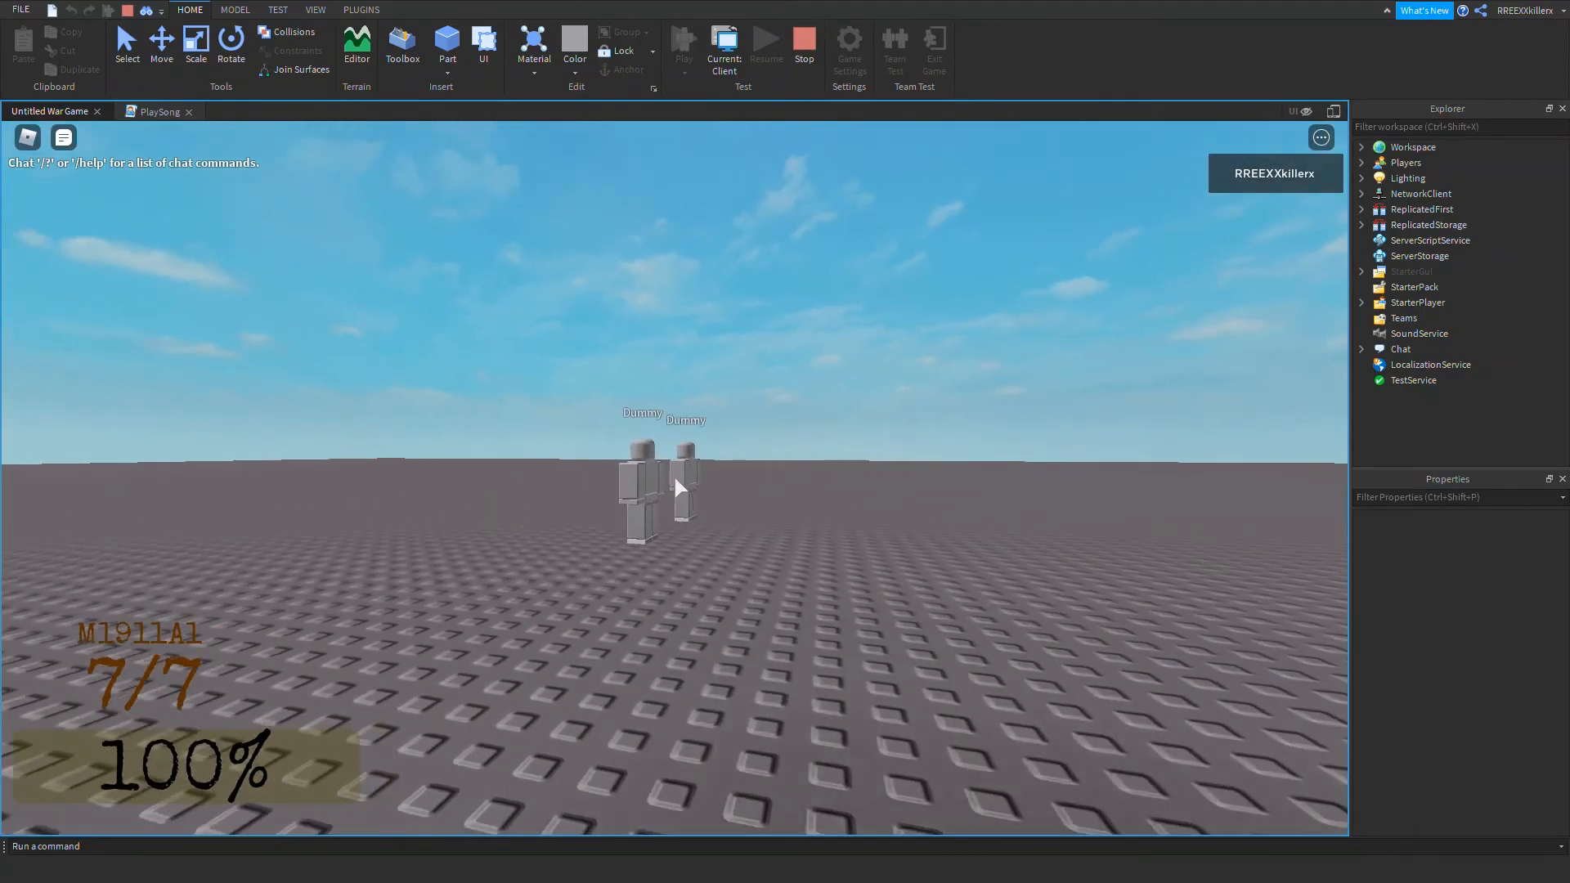
- Fire the M1911A1 at the Dummies to check the music, then stop the playtest
left_click(680, 487)
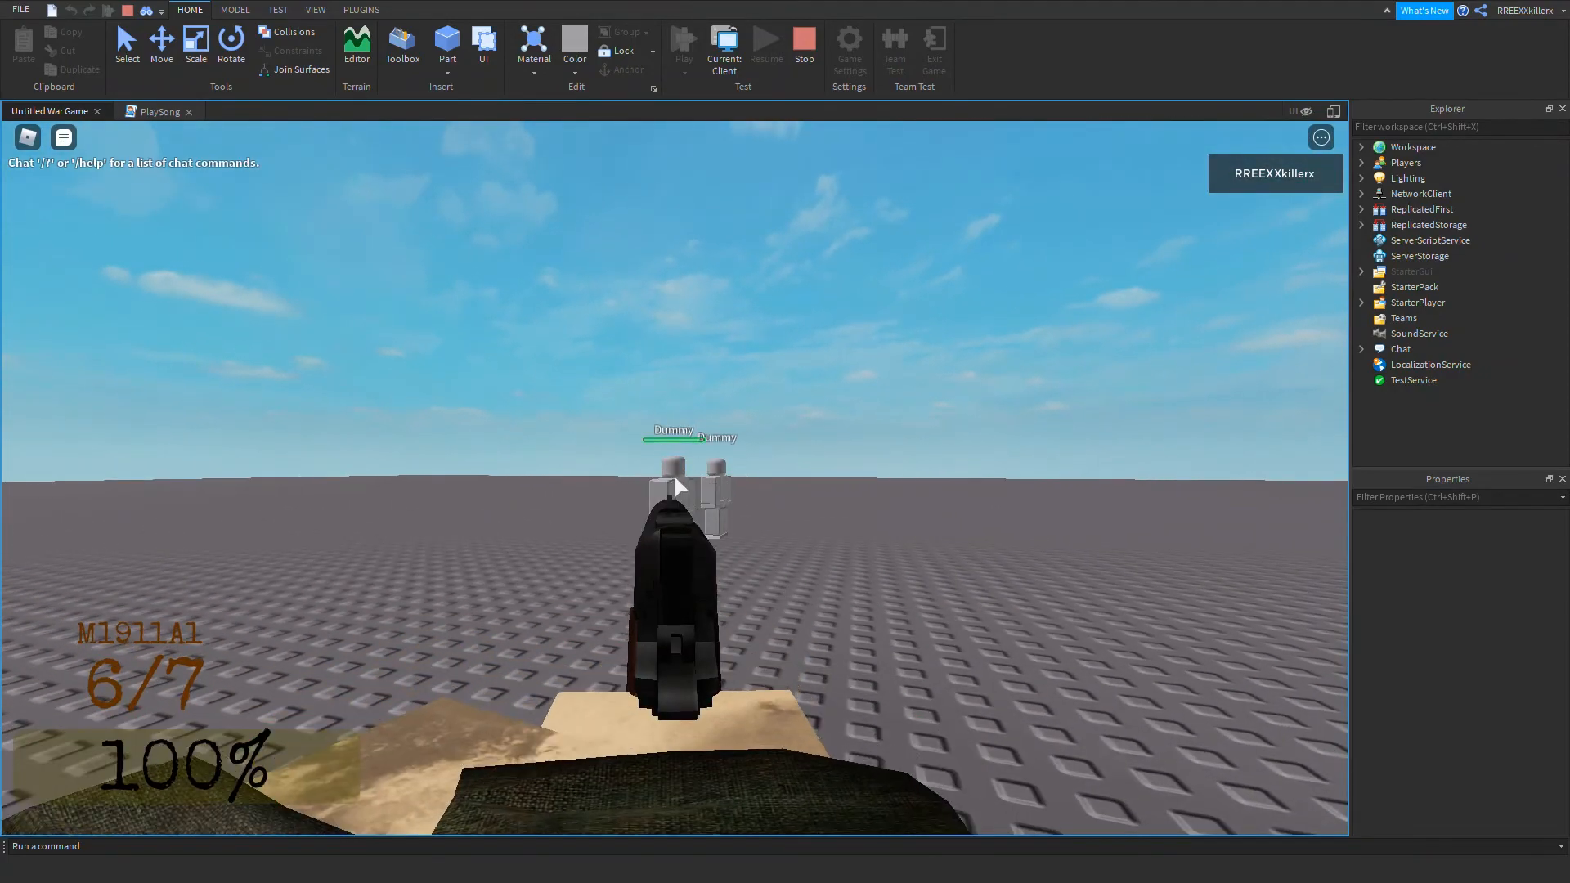
left_click(681, 500)
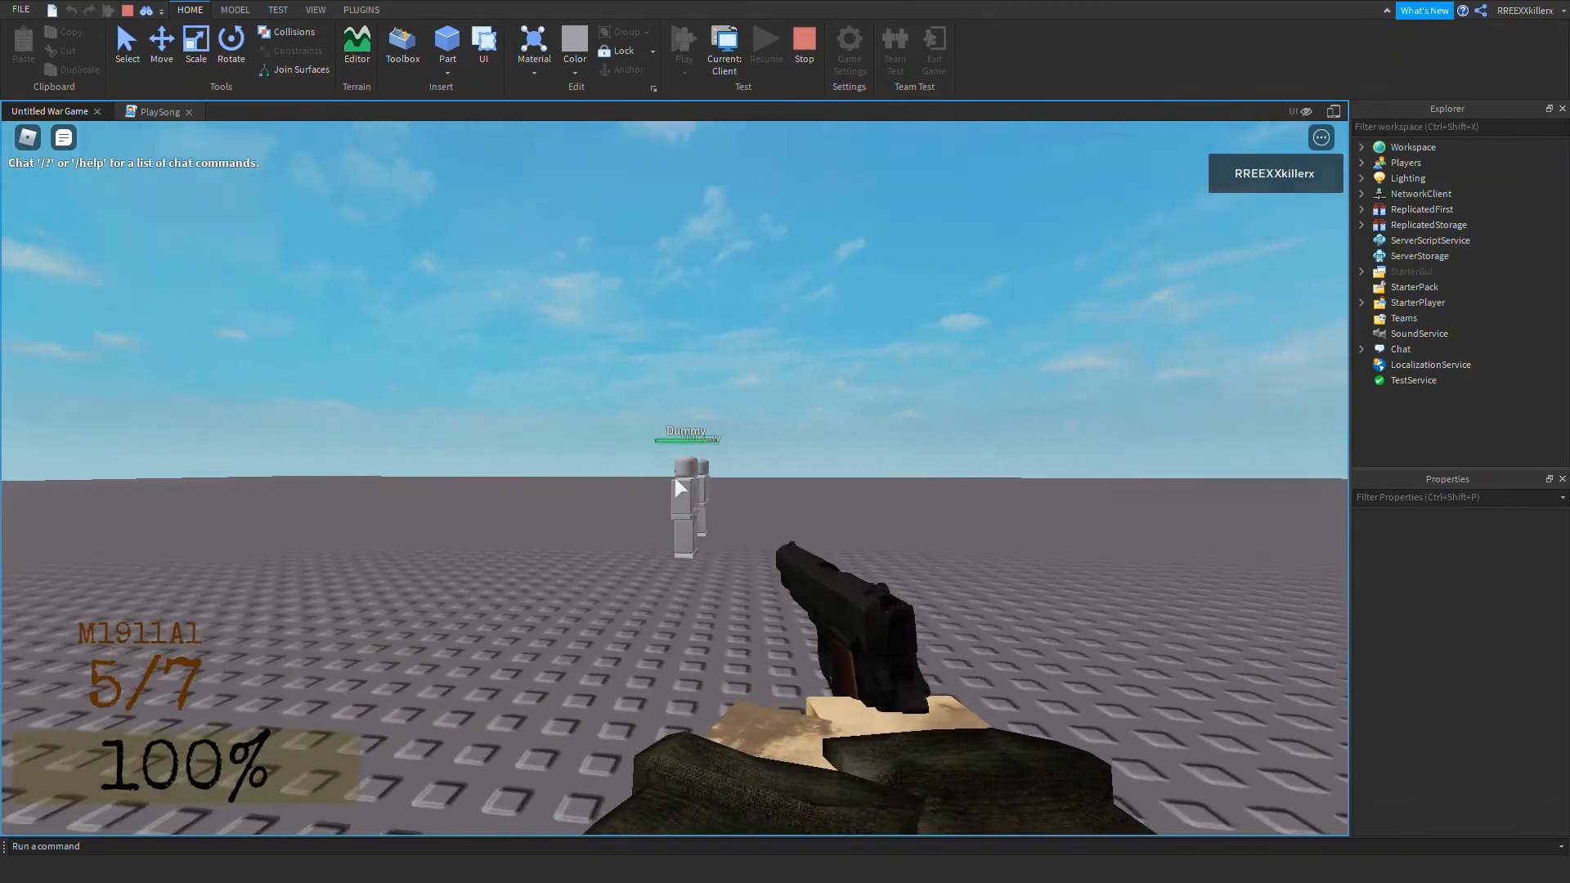
left_click(678, 489)
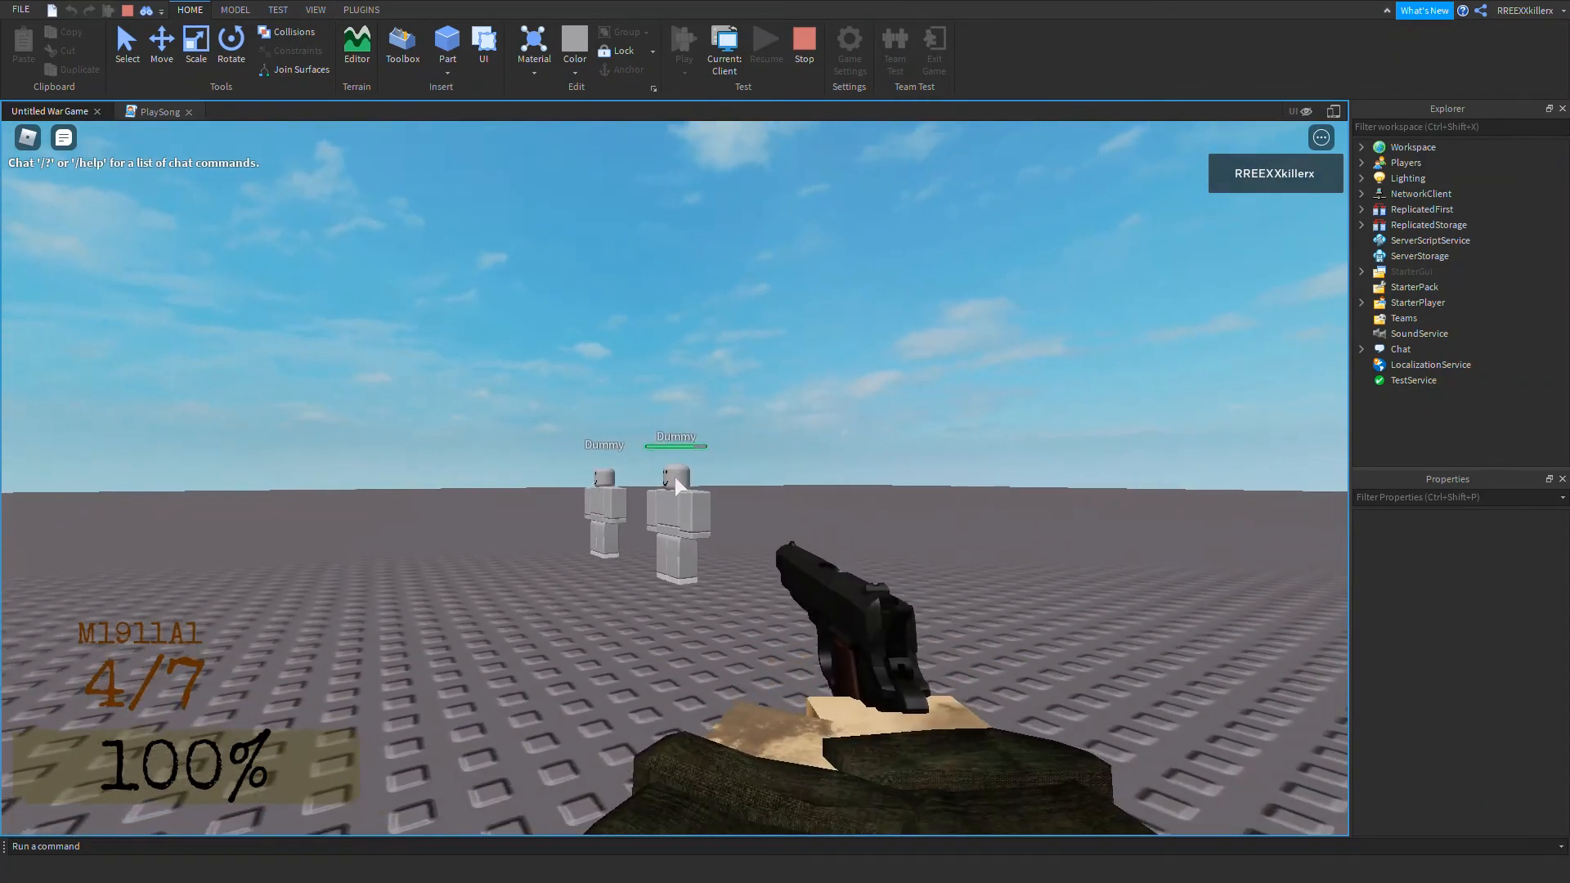
left_click(681, 491)
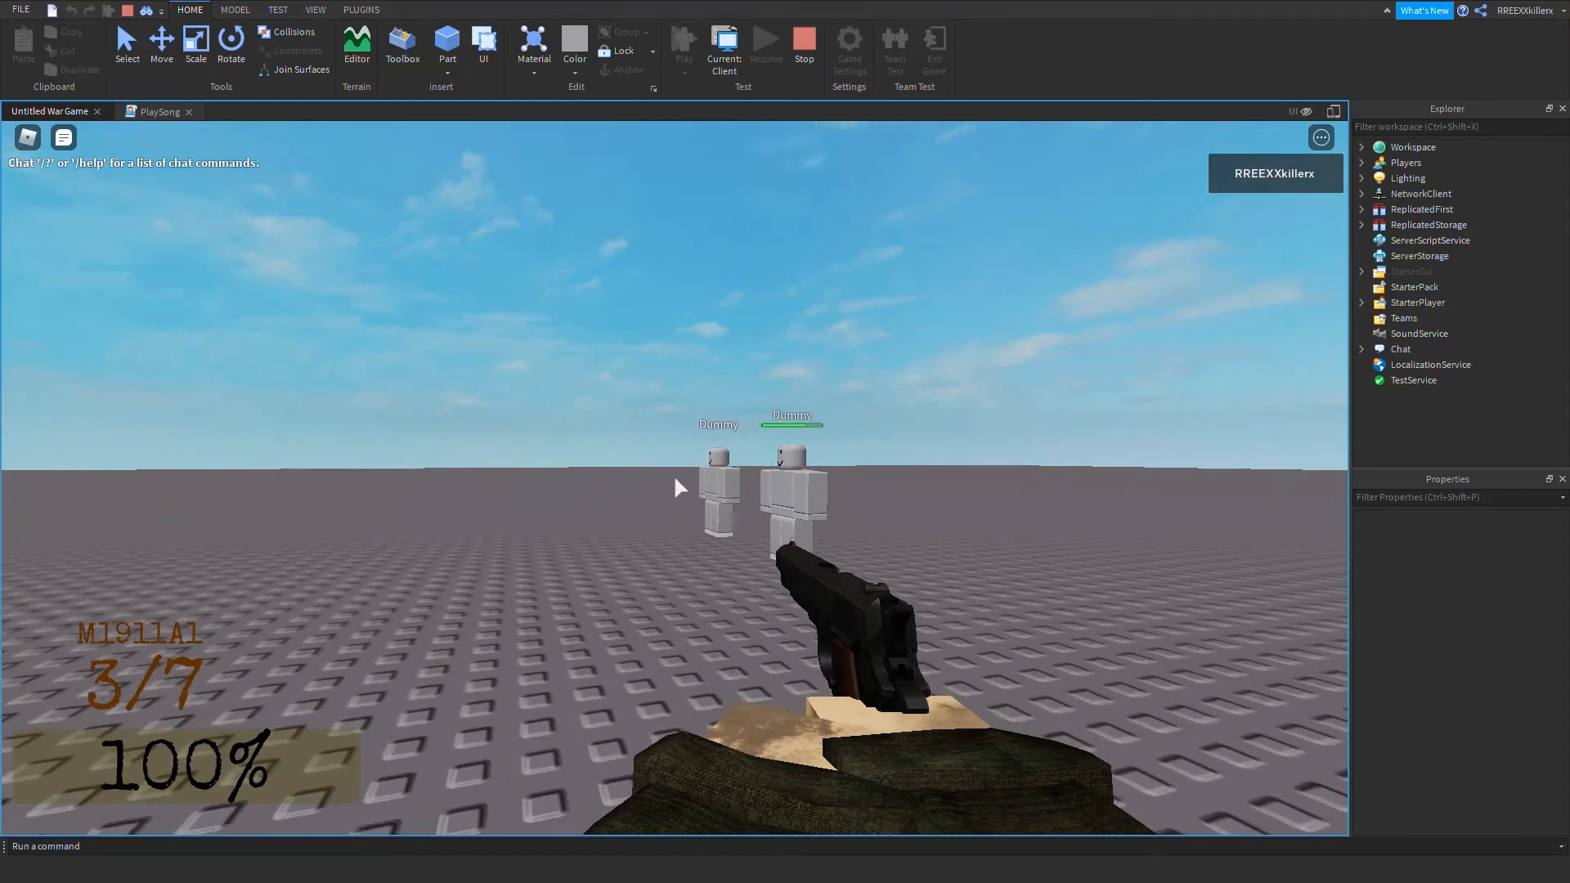
left_click(801, 46)
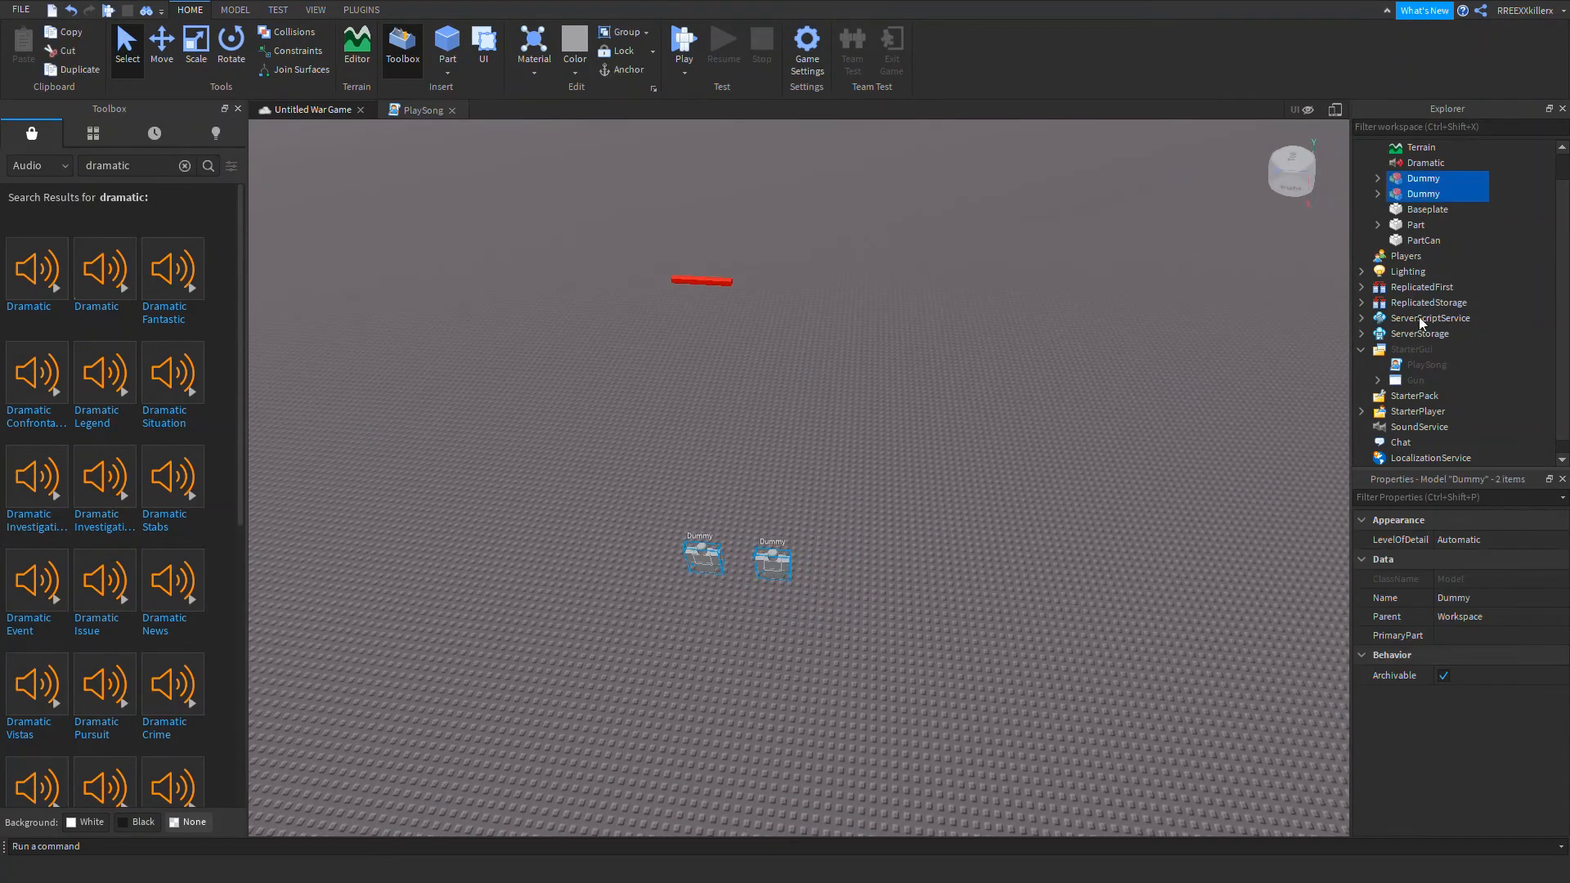
- Review the Arms gun script to its end, then close it to return to PlaySong
double_click(1426, 364)
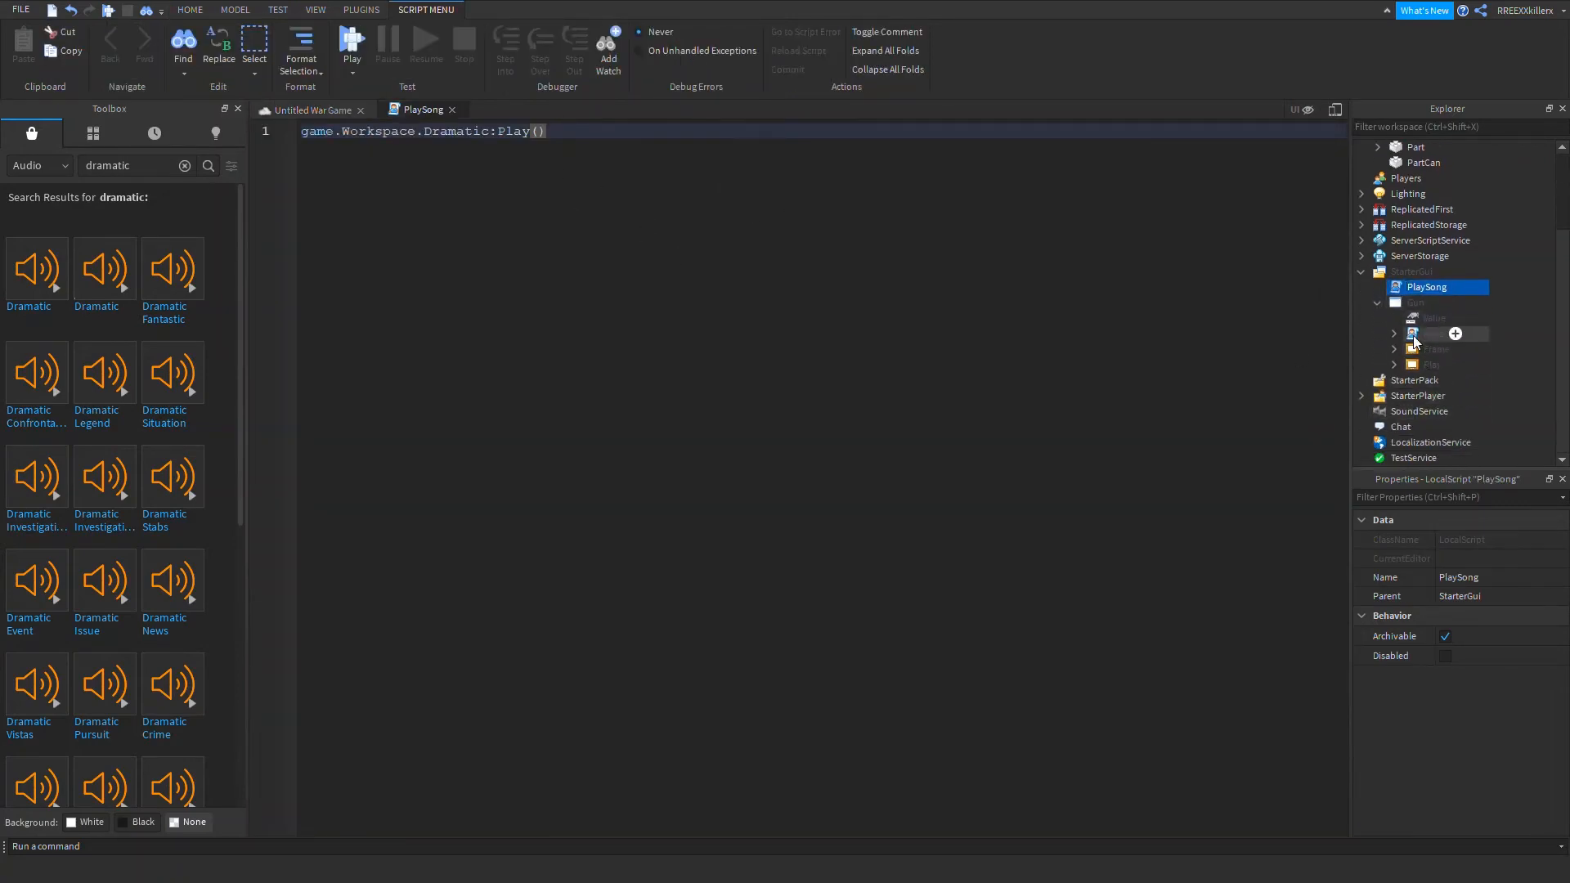
double_click(1432, 332)
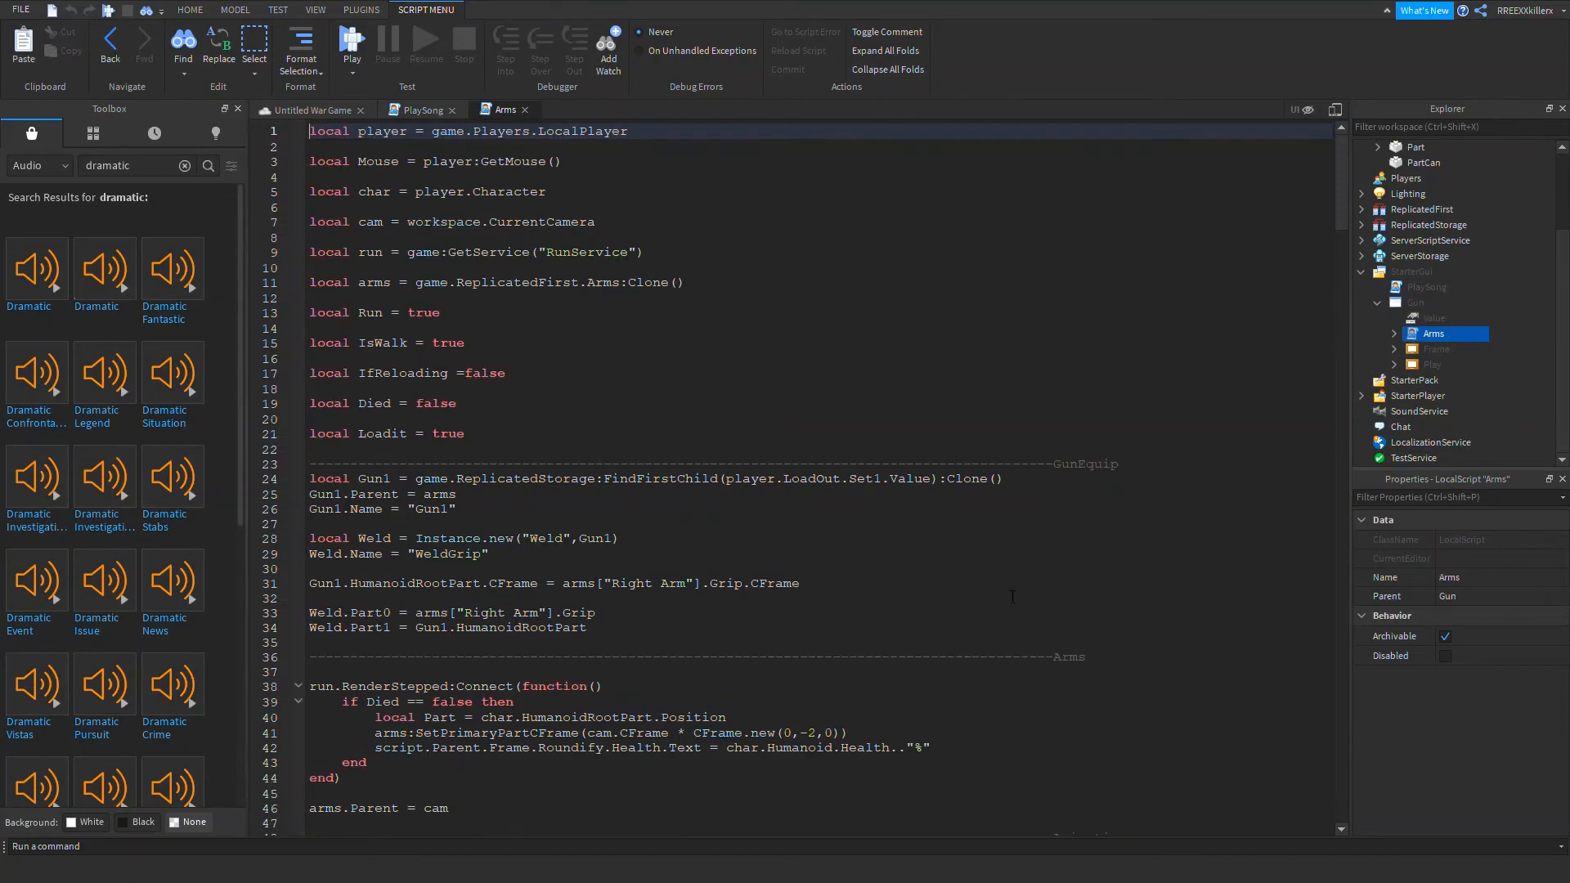
scroll("down", 3)
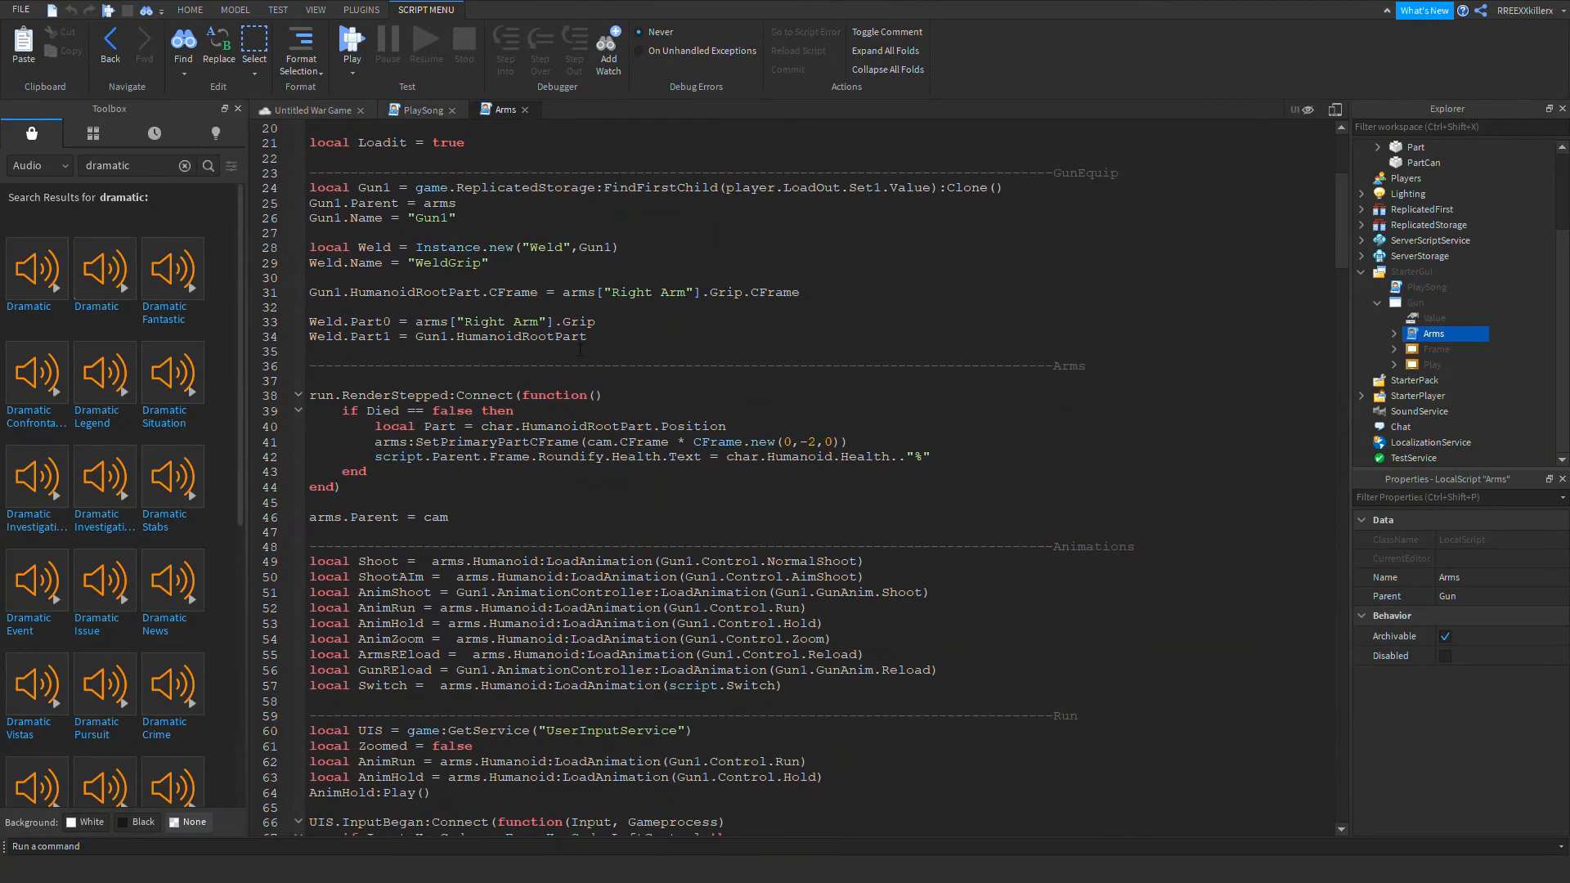
scroll("down", 3)
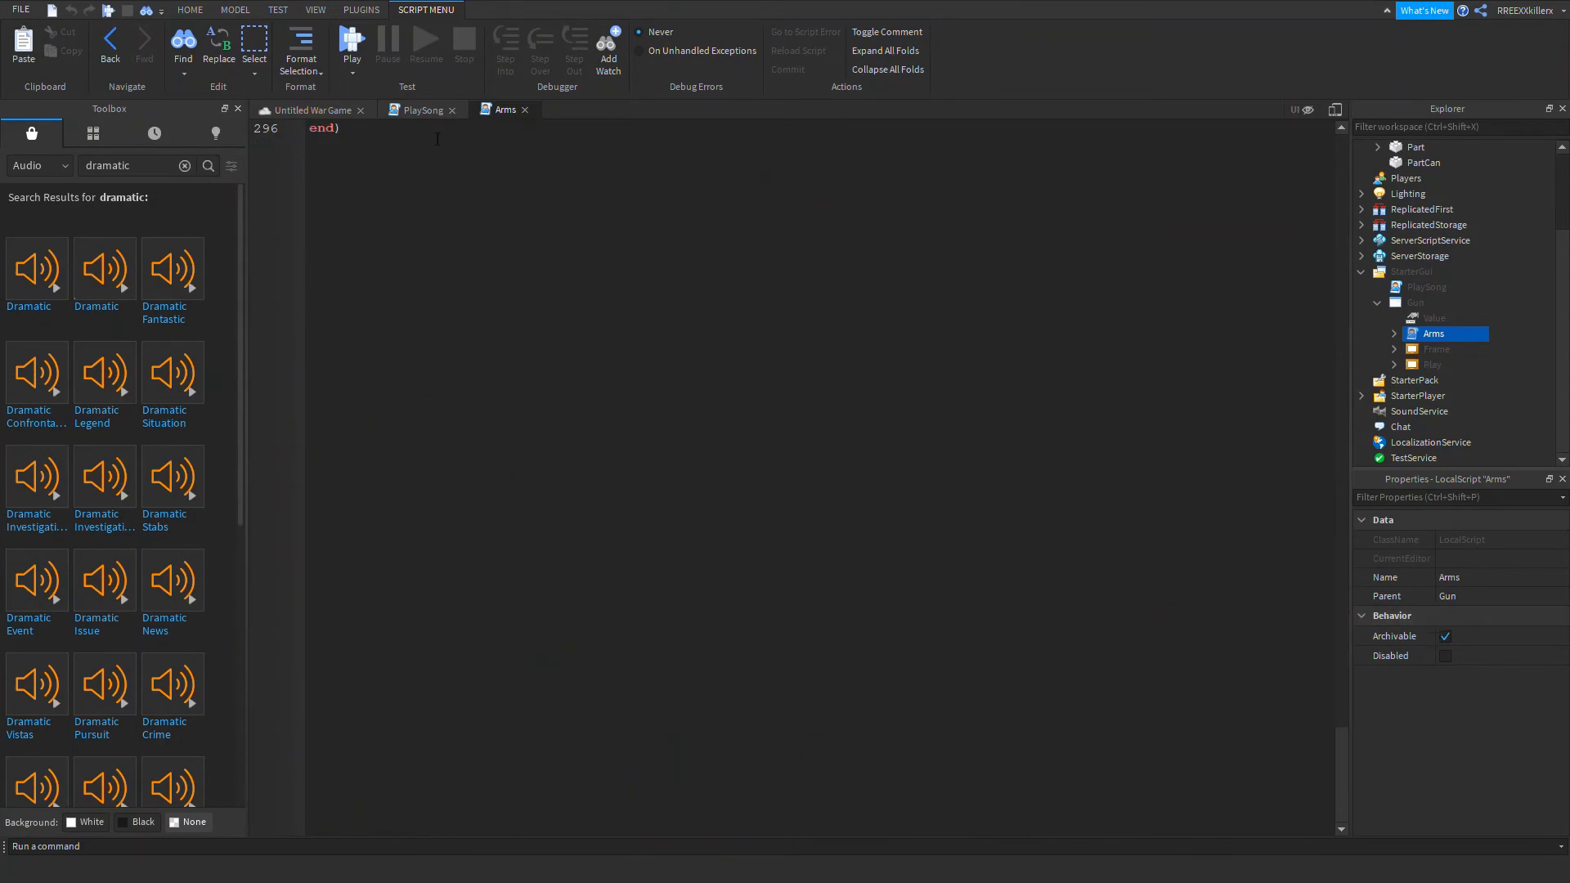
left_click(525, 109)
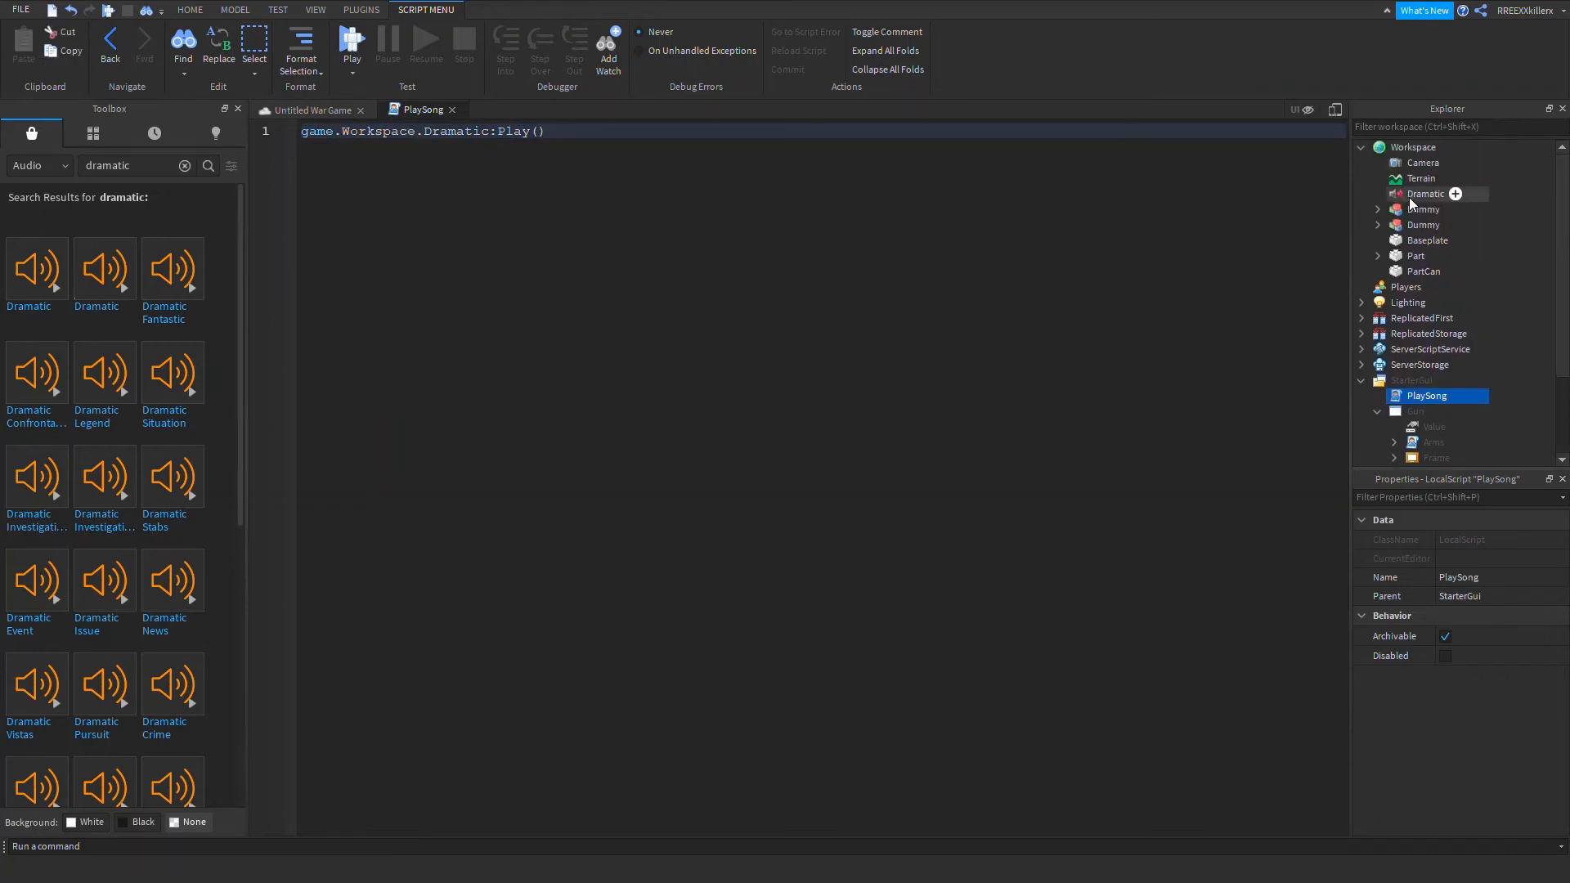
- Re-enter Volume 1 on the Dramatic sound and select the Dummy models
left_click(1424, 193)
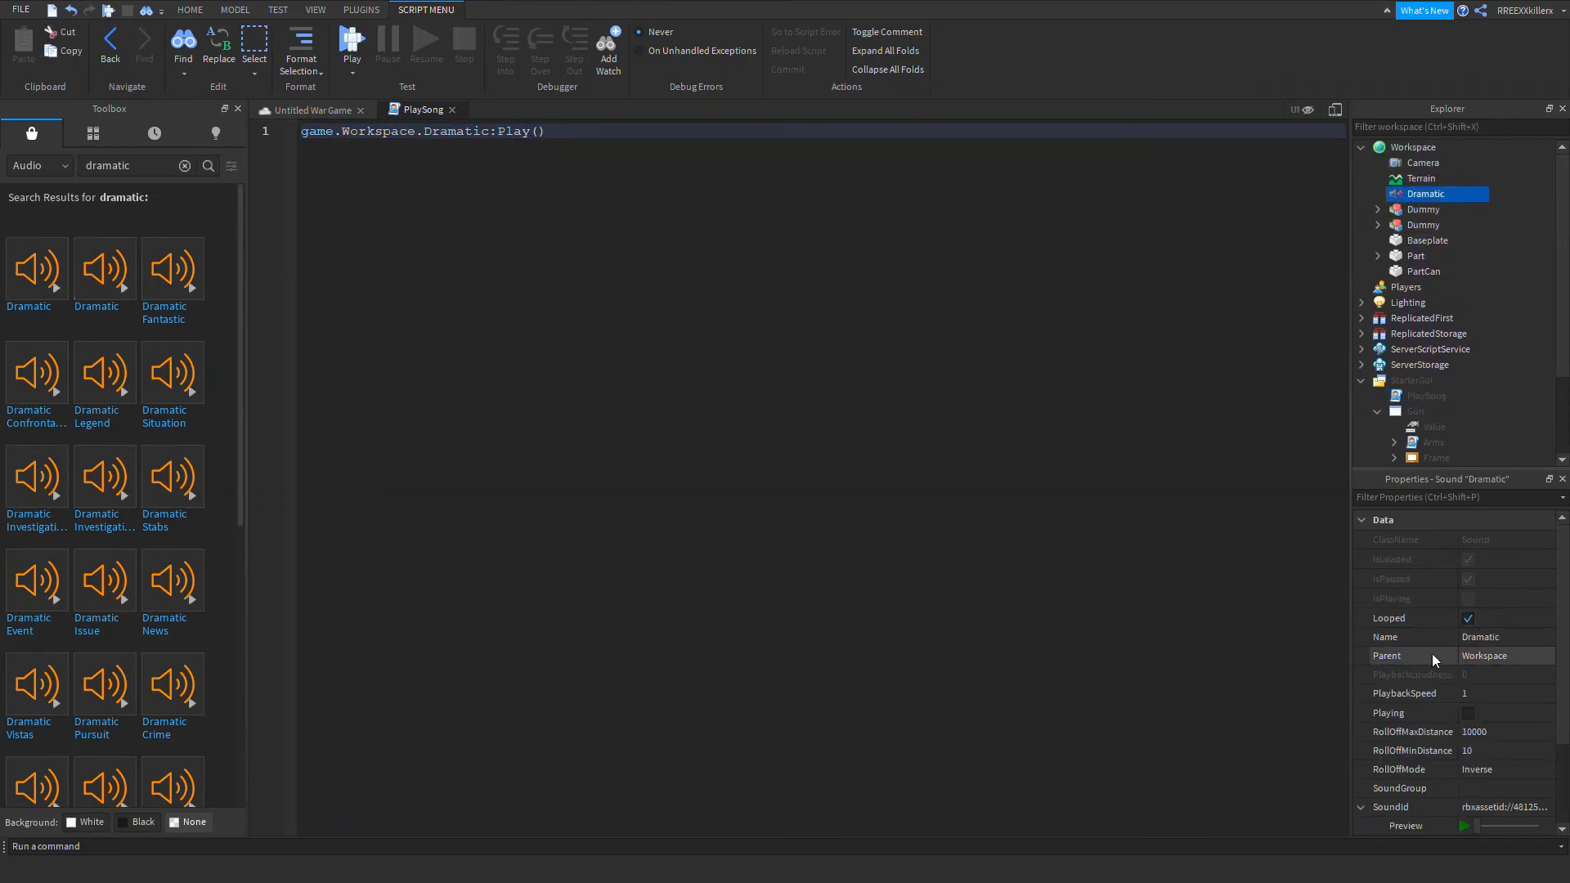
mouse_move(1475, 669)
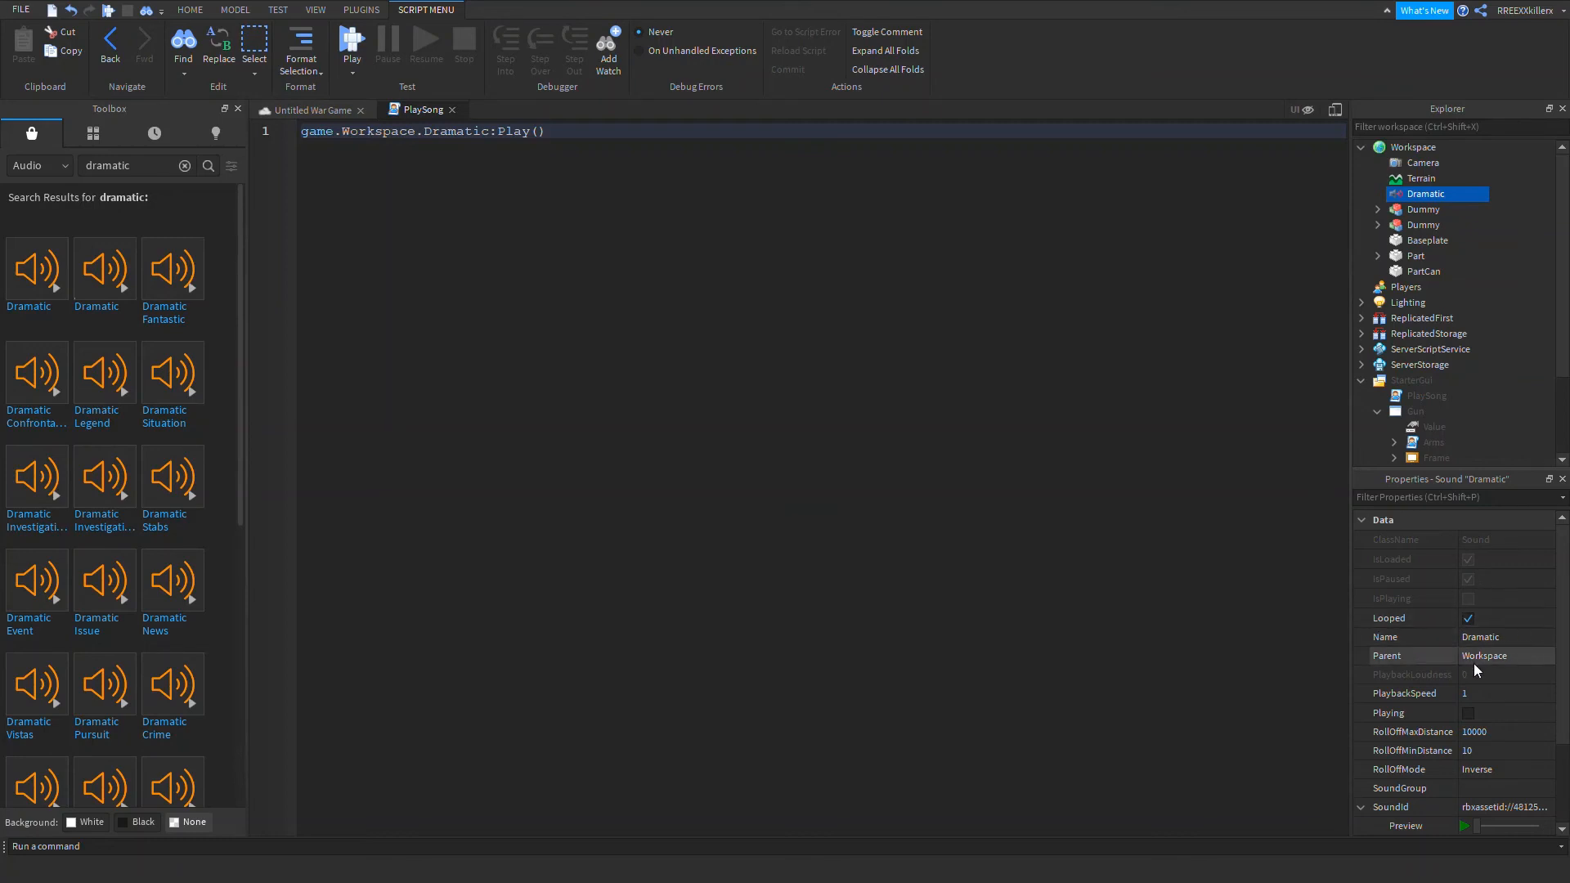
scroll("down", 3)
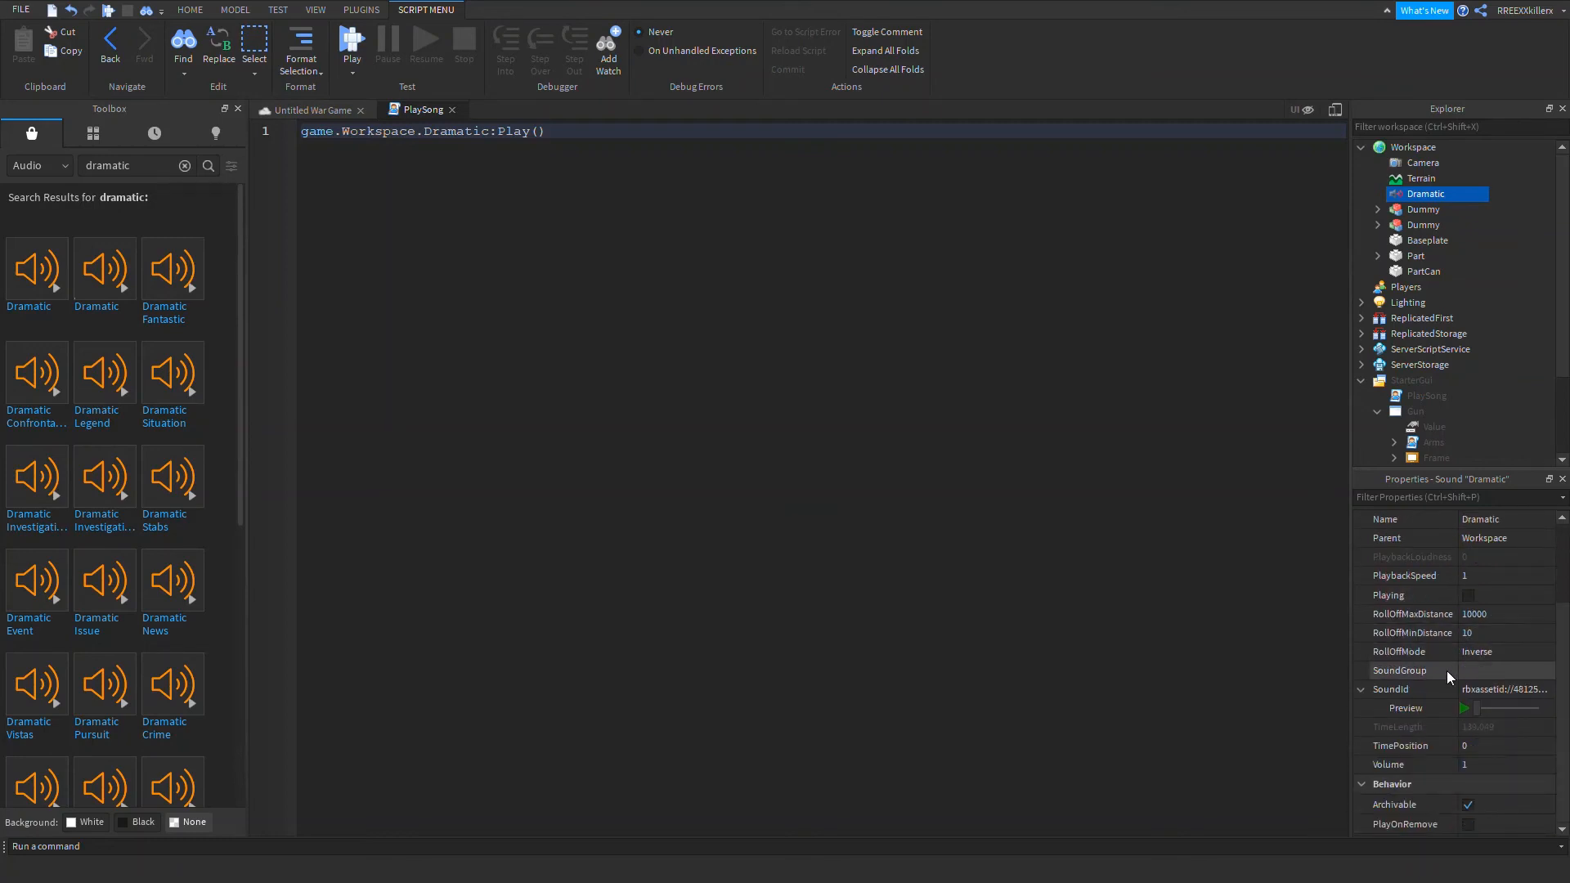
left_click(1501, 763)
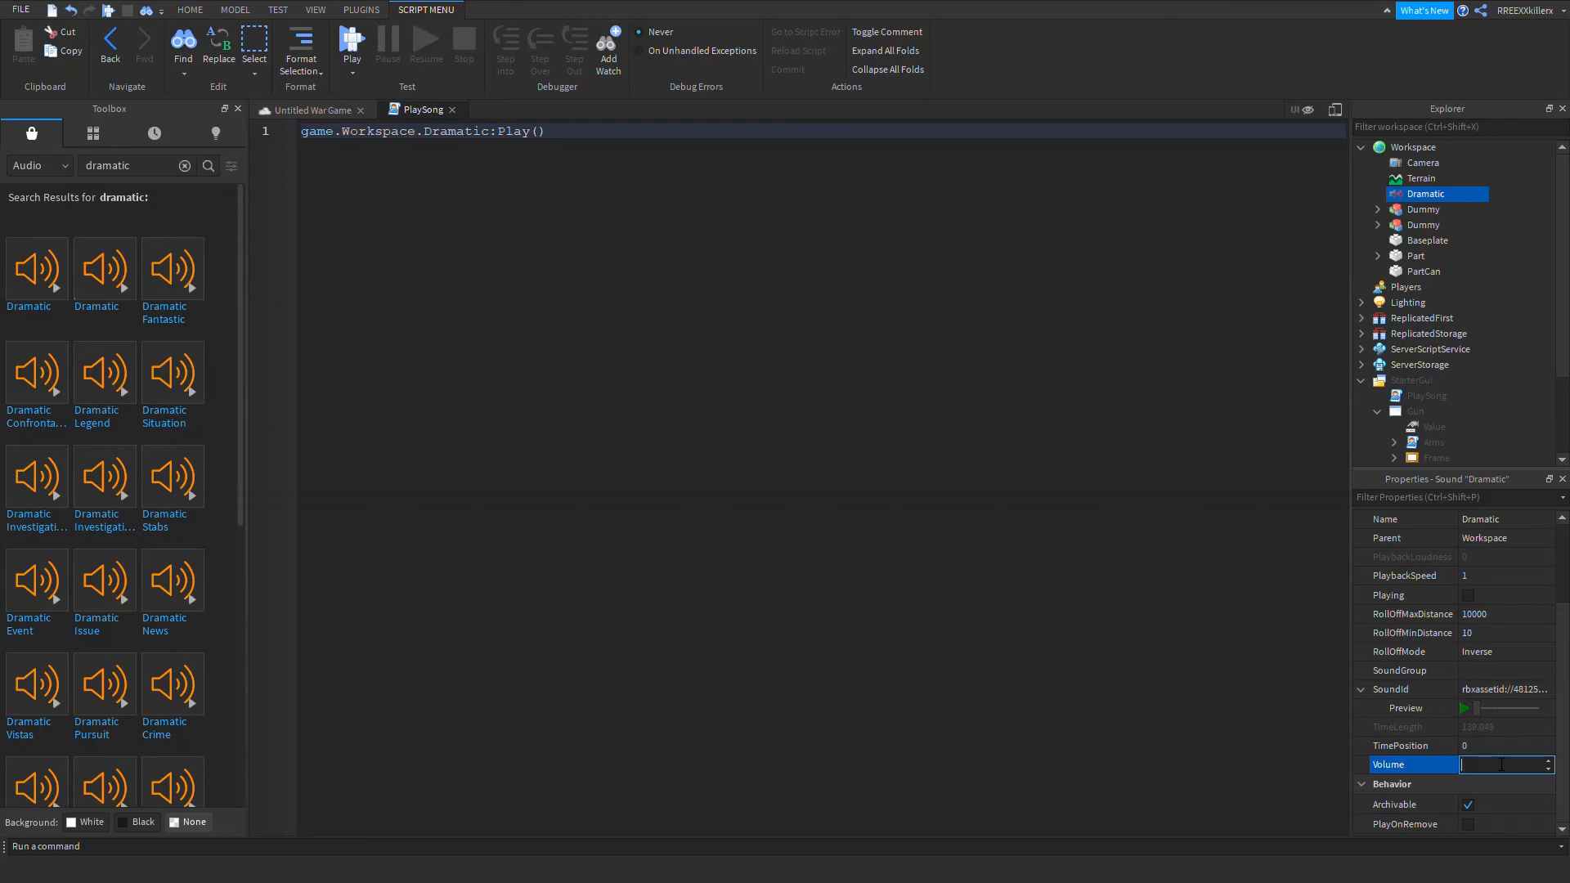
type("1")
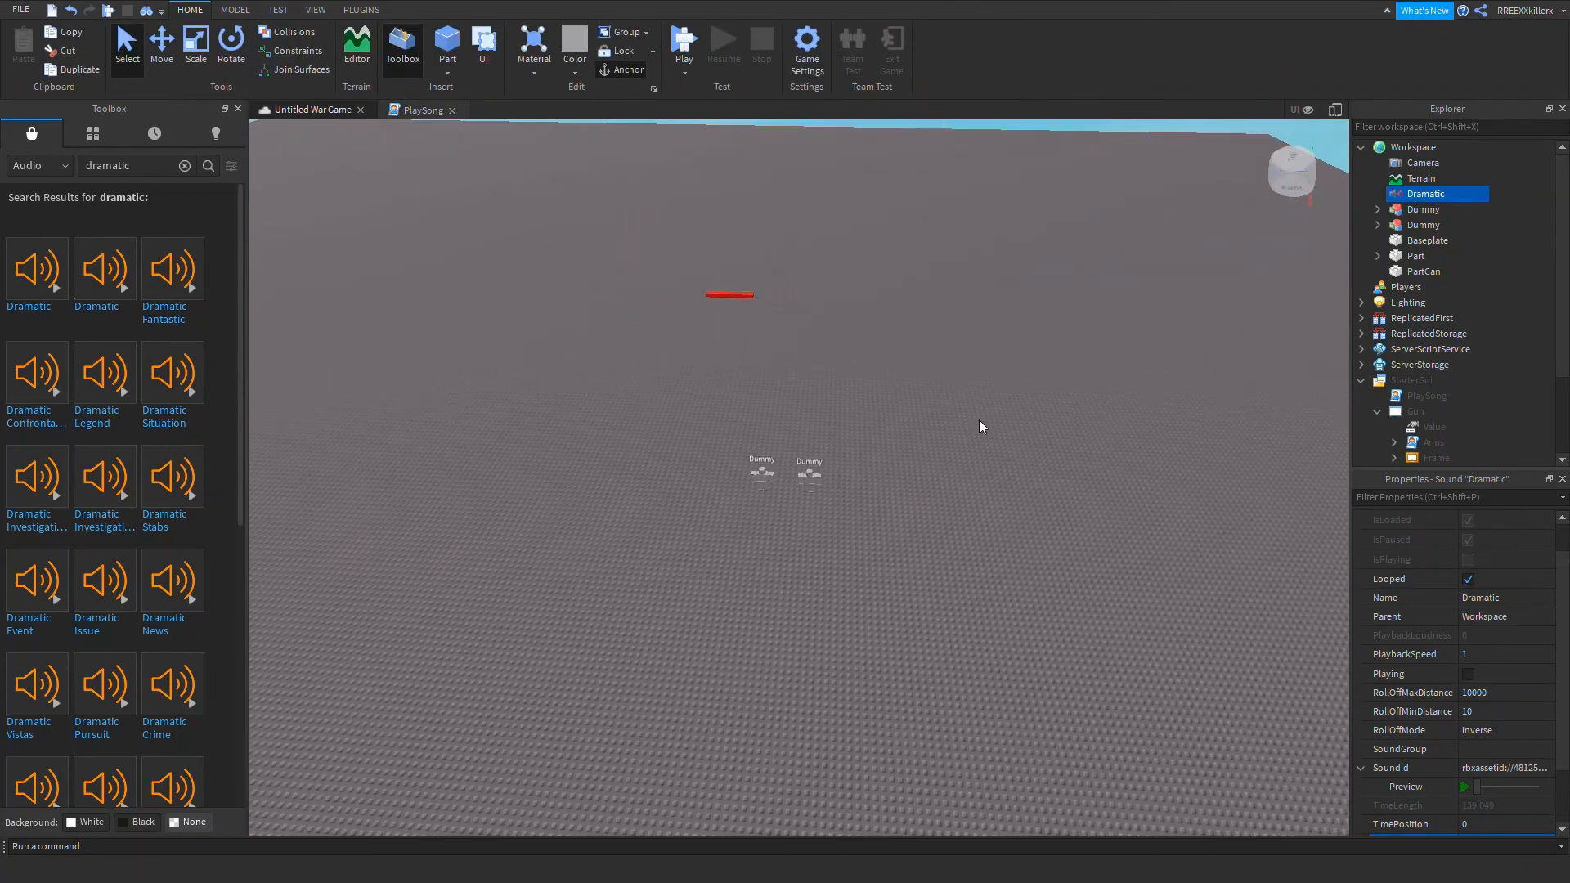
left_click(1421, 209)
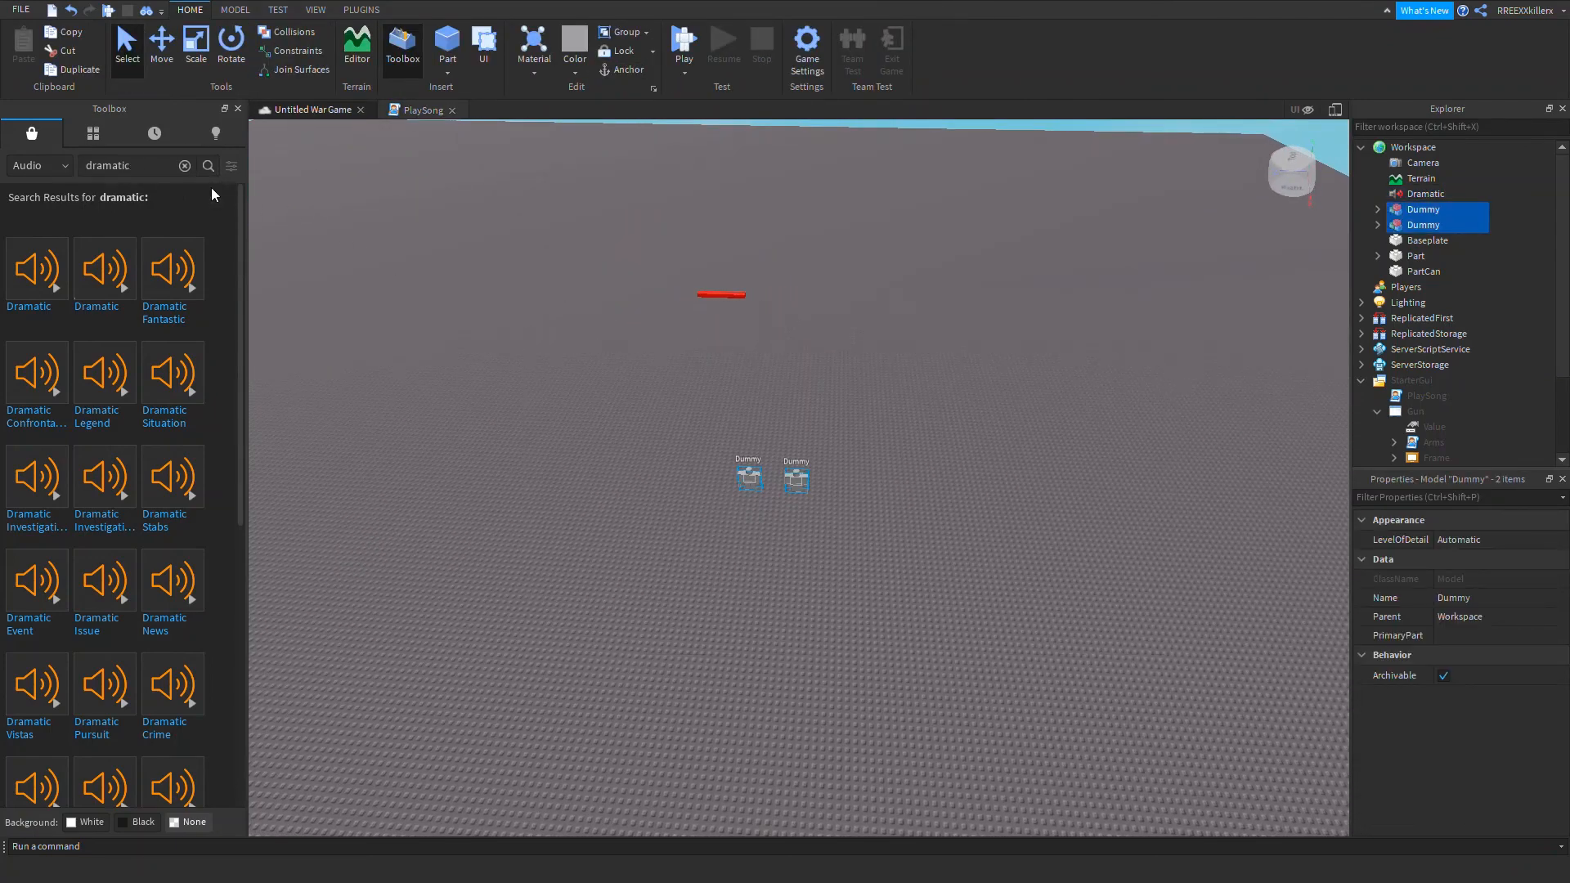